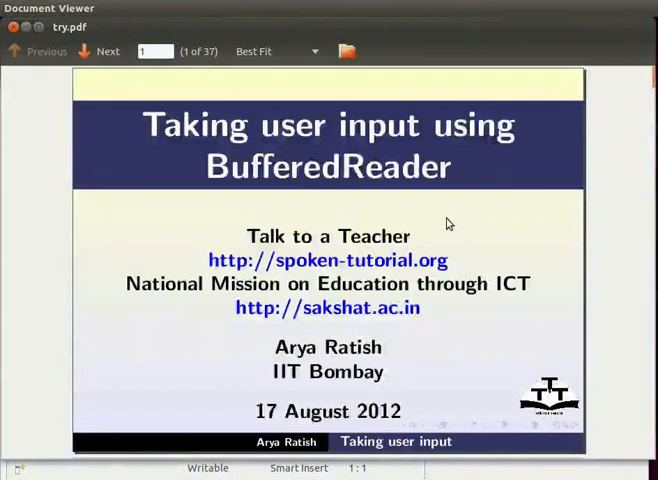
- Advance through the Learning Objectives slide revealing the InputStreamReader and BufferedReader objectives
left_click(98, 52)
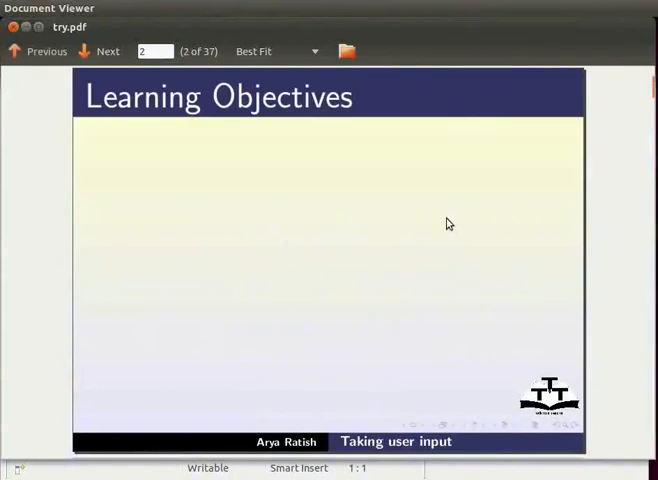
left_click(96, 52)
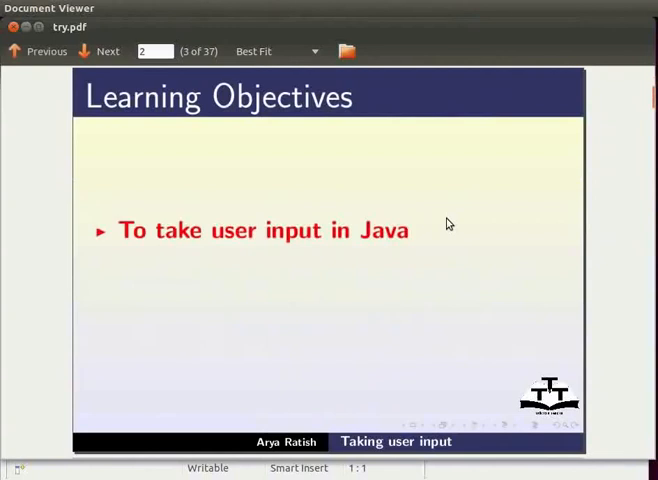
left_click(96, 52)
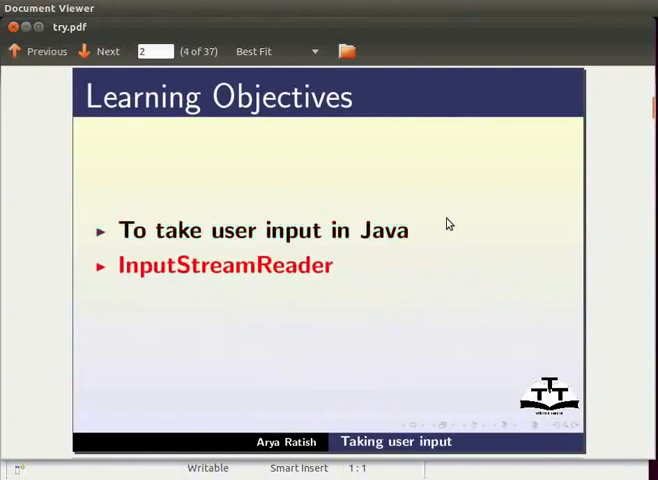
left_click(100, 52)
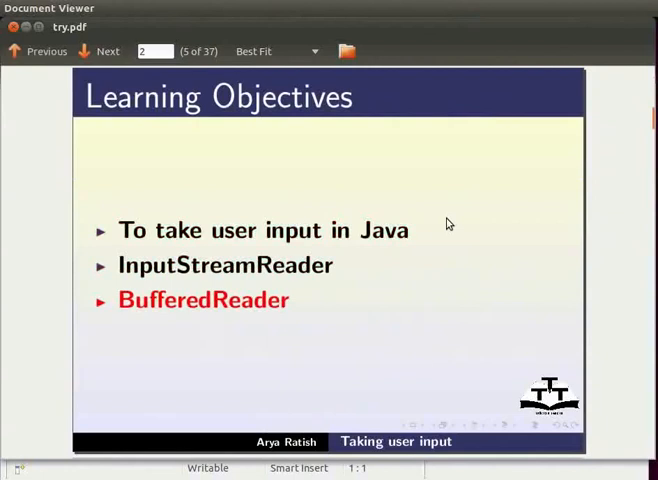
- Step through the Prerequisites slide covering Eclipse programming, Java datatypes and earlier tutorials
left_click(96, 52)
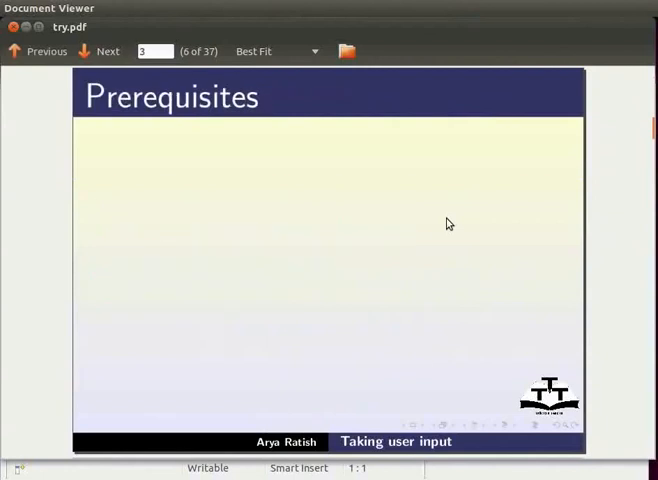
left_click(98, 52)
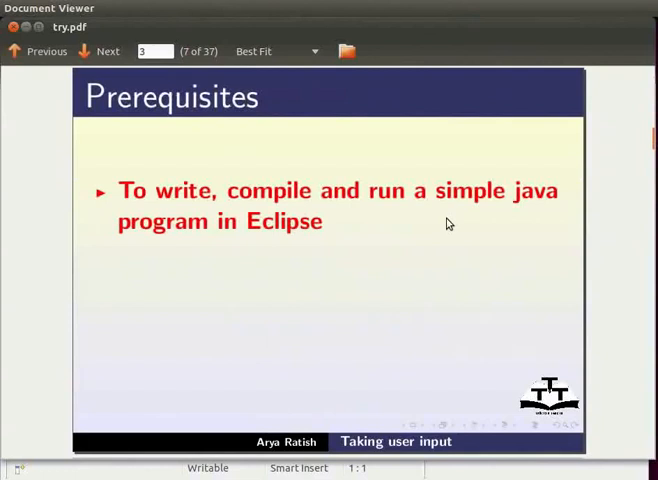
left_click(96, 52)
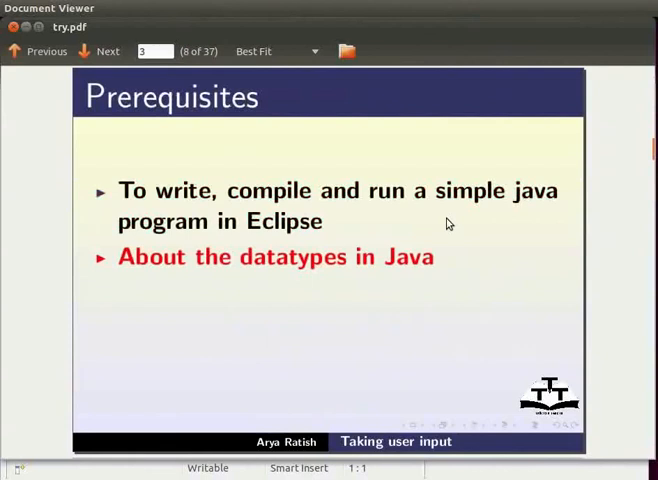
left_click(98, 52)
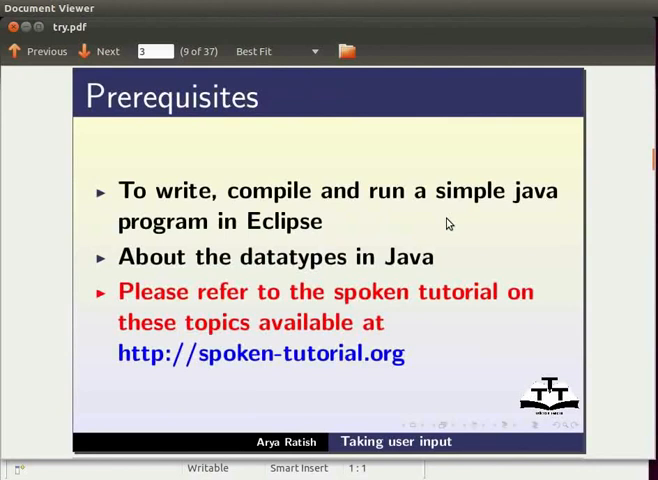
- Reveal the System Requirements list: Ubuntu 11.10, JDK 1.6 and Eclipse 3.7.0, then move past it
left_click(96, 52)
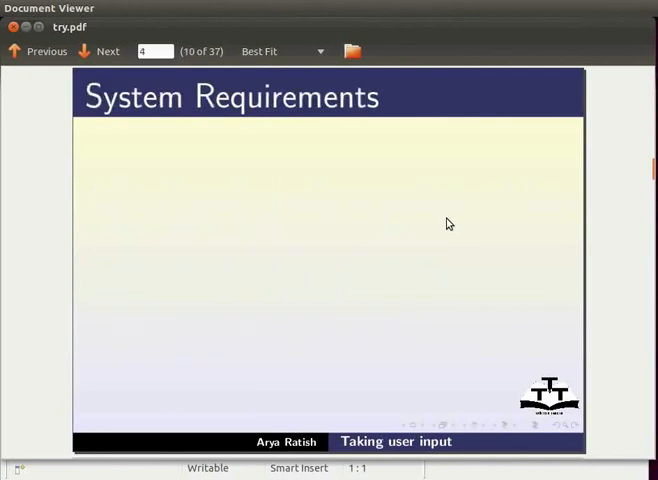
left_click(98, 52)
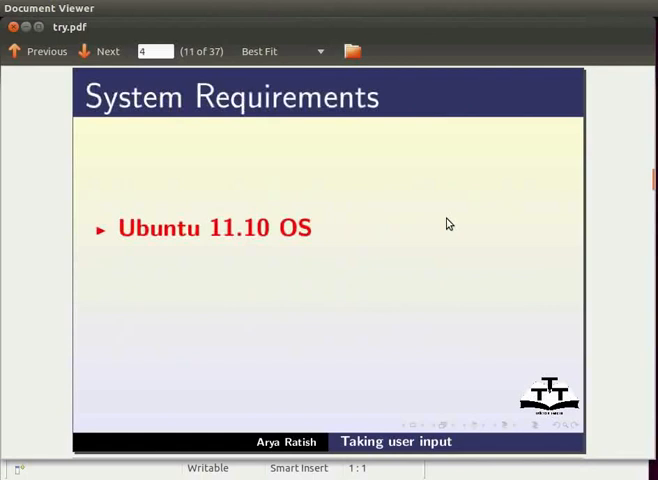
left_click(106, 52)
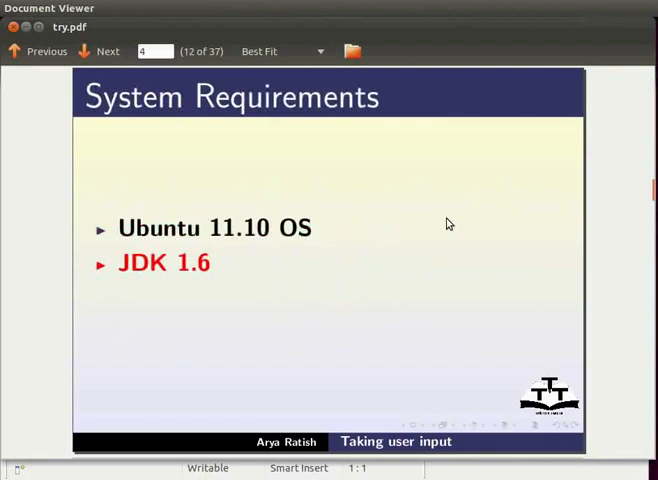
left_click(98, 52)
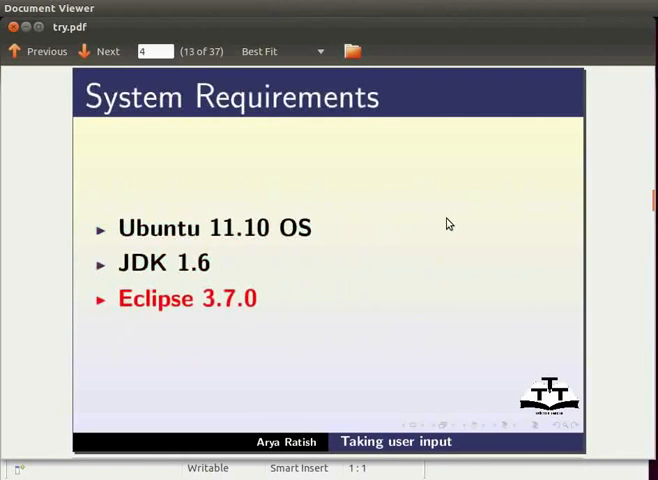
left_click(98, 52)
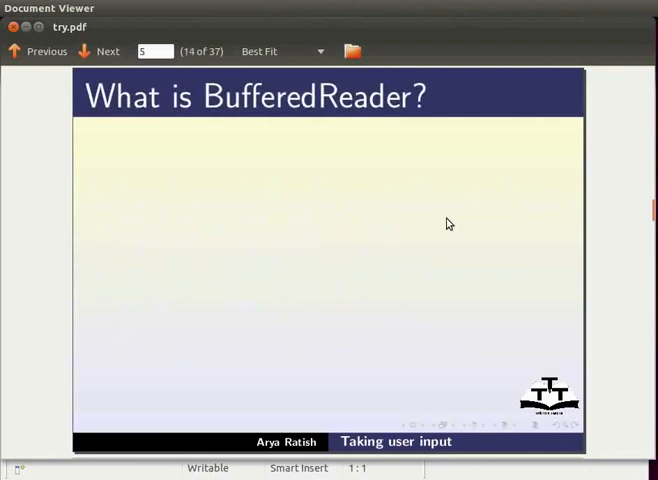
- Step through the BufferedReader definition and the java.io imports IOException, InputStreamReader, BufferedReader
left_click(96, 52)
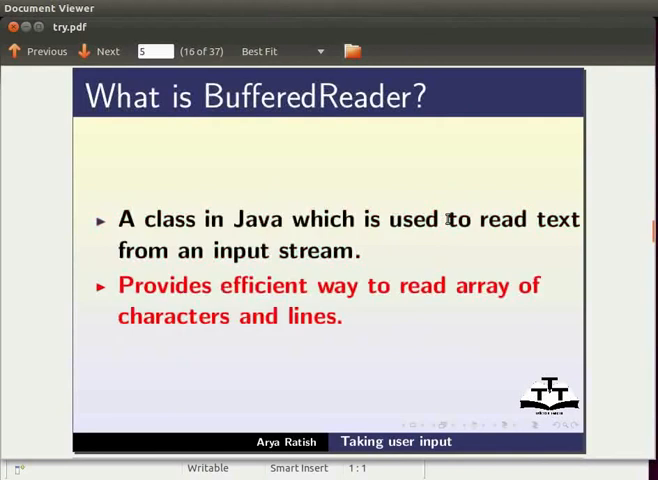
left_click(100, 52)
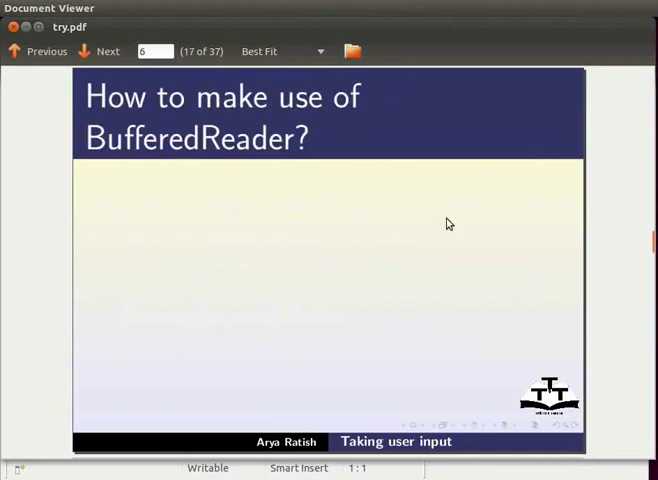
left_click(98, 52)
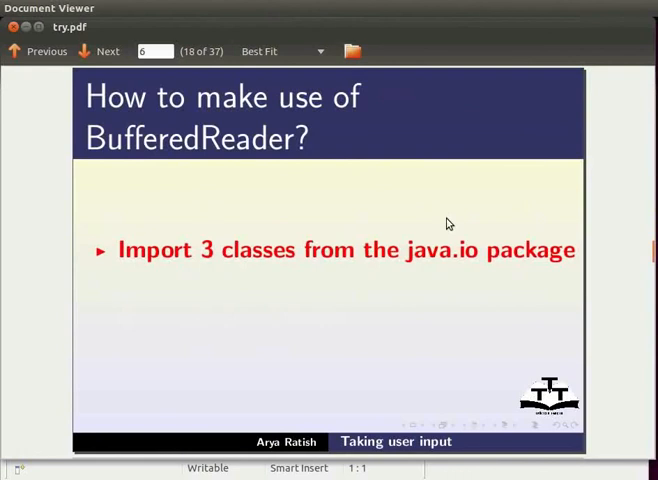
left_click(100, 52)
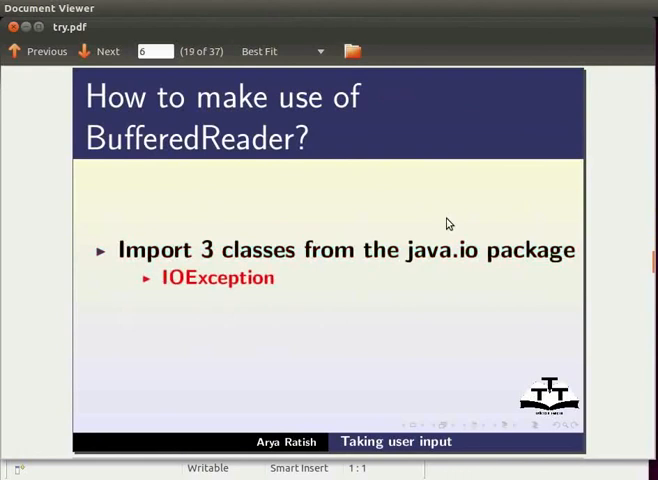
left_click(98, 52)
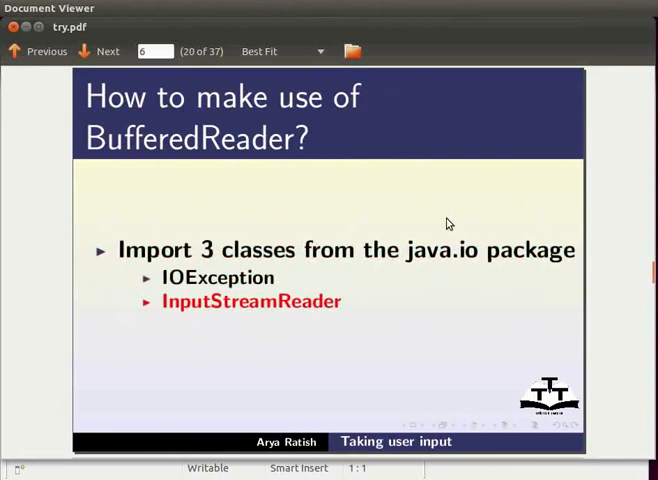
left_click(100, 52)
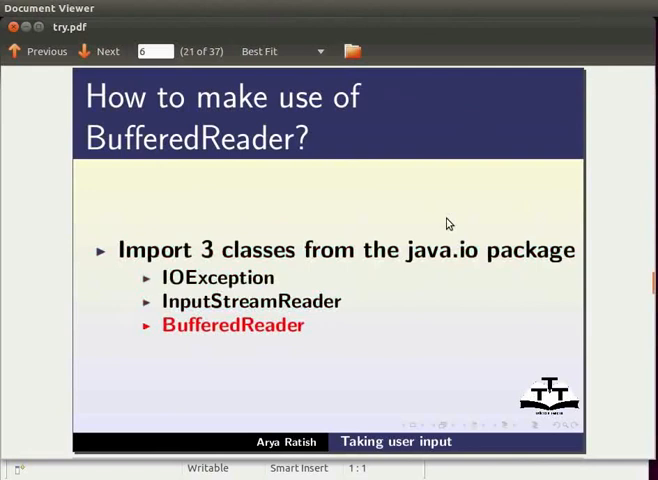
- Advance through the input typecasting slide to the Syntax slide showing the InputStreamReader declaration
left_click(98, 52)
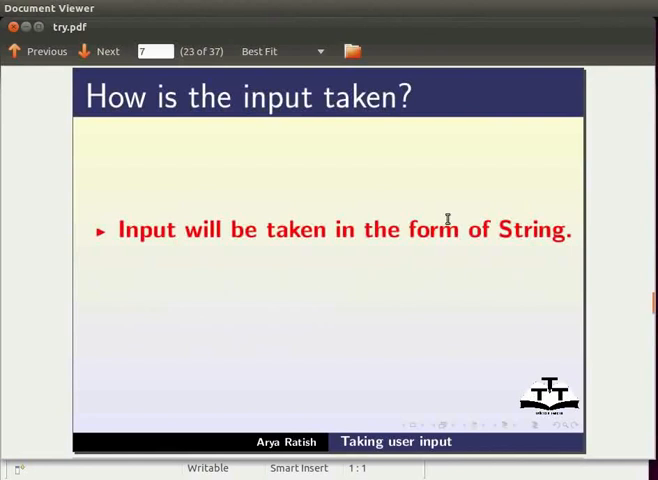
left_click(100, 52)
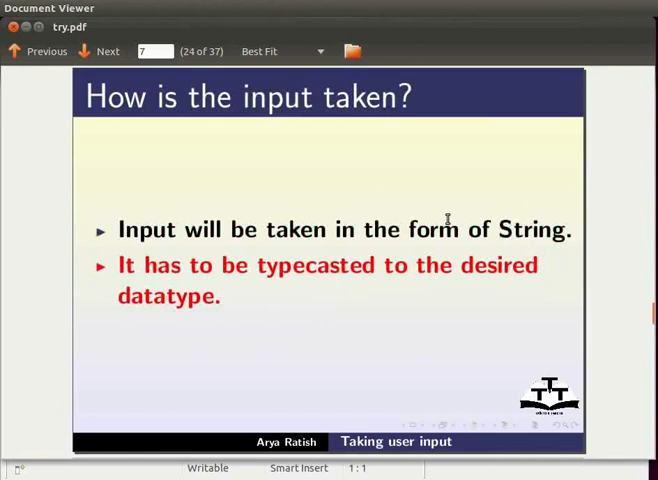
left_click(98, 52)
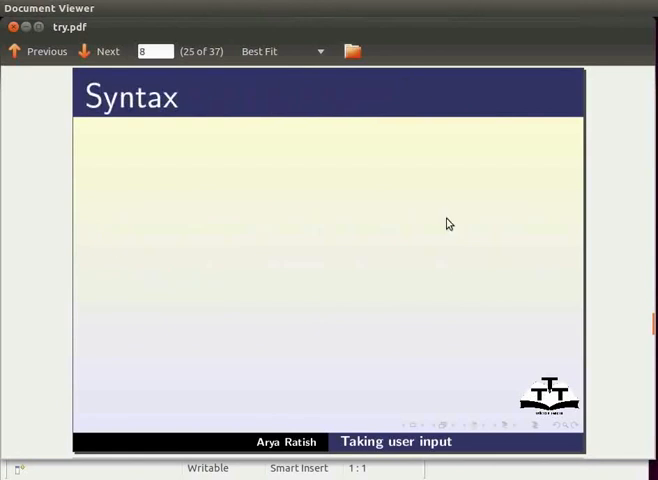
left_click(96, 52)
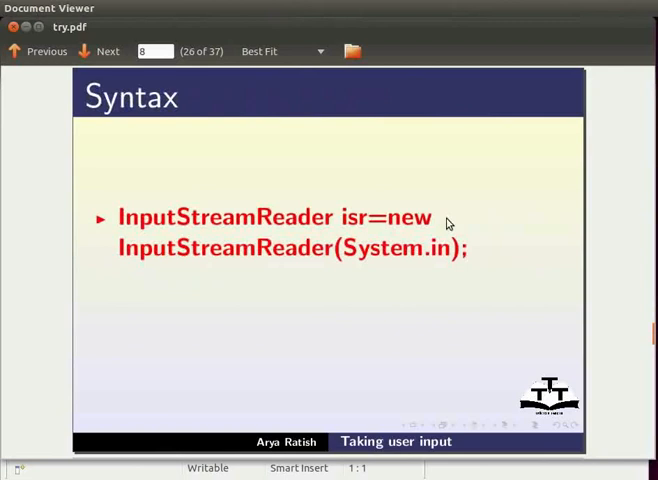
left_click(100, 52)
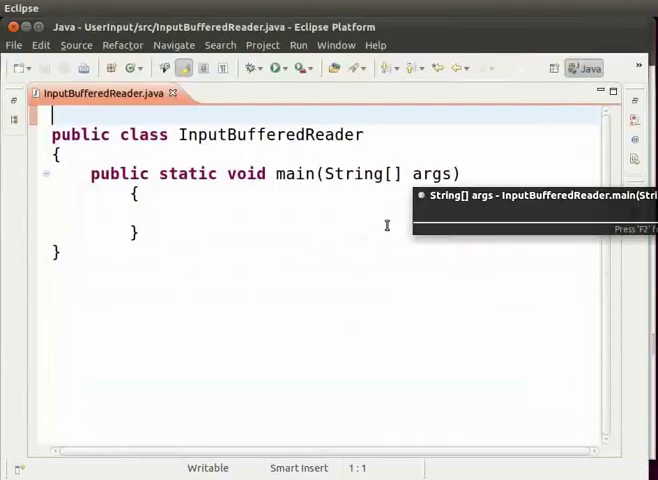
mouse_move(368, 236)
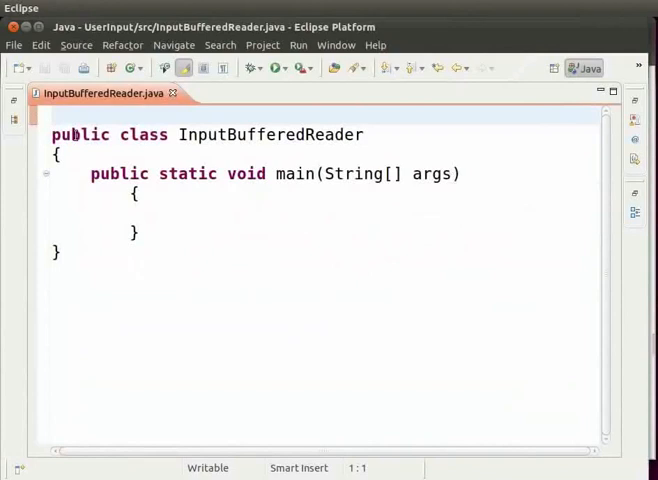
- Add the line import java.io.*; above the InputBufferedReader class declaration
type("im")
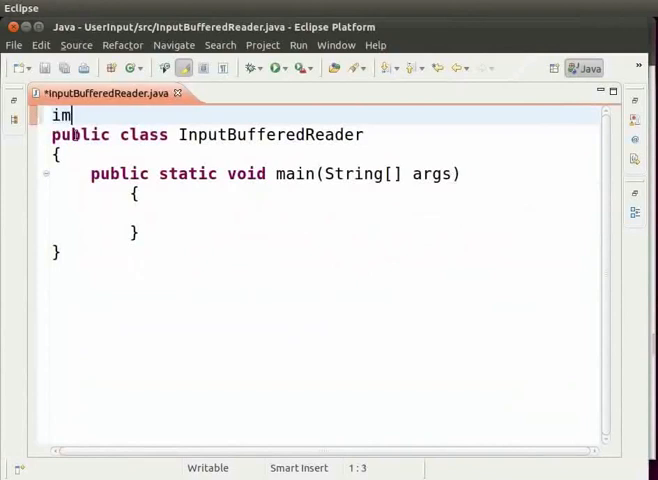
type("port")
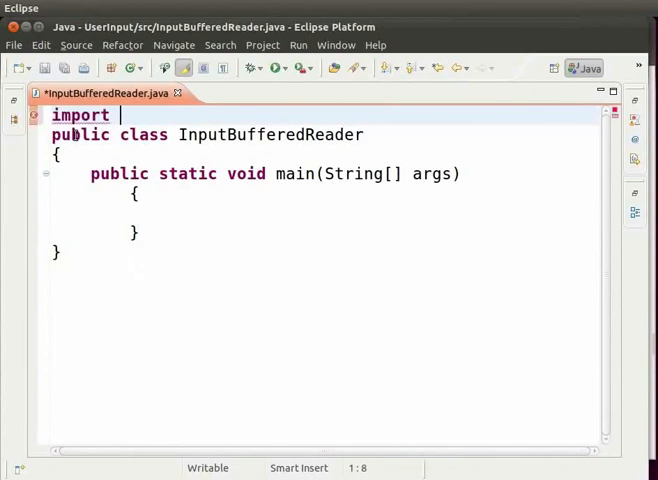
type("java.io")
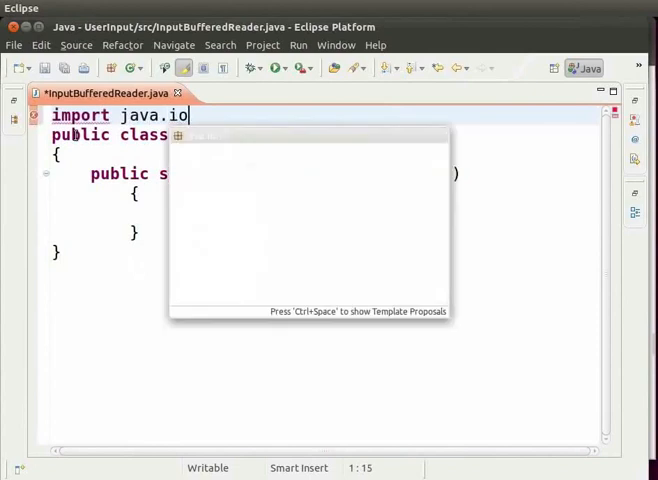
type(".*;")
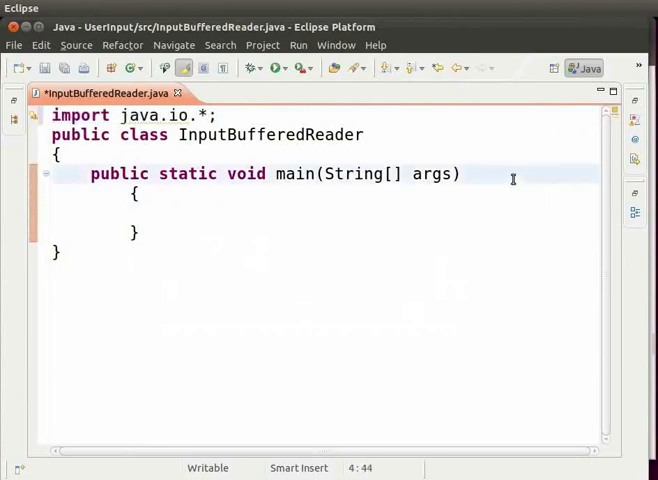
- Append throws IOException to the main method signature
type("throws")
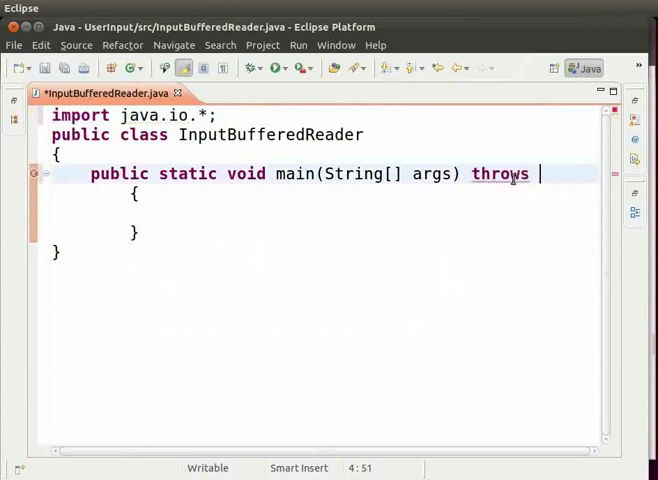
type("IOException")
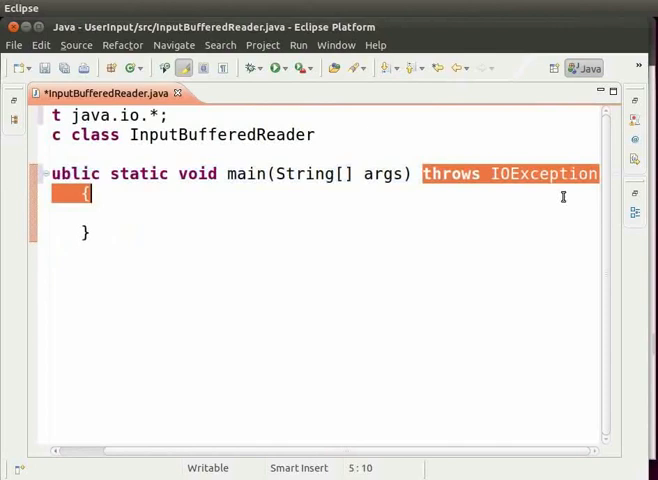
mouse_move(548, 212)
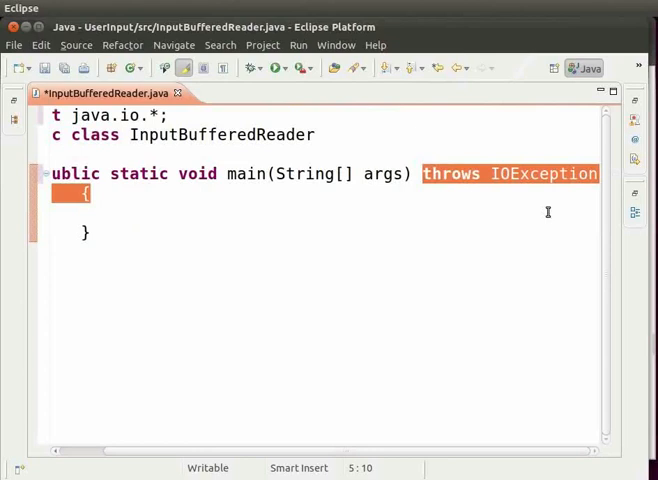
mouse_move(312, 208)
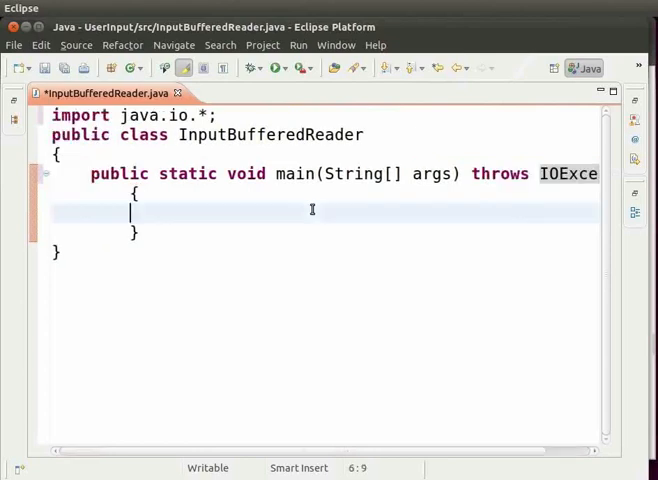
- Write InputStreamReader isr = new InputStreamReader(System.in); inside main
type("InputS")
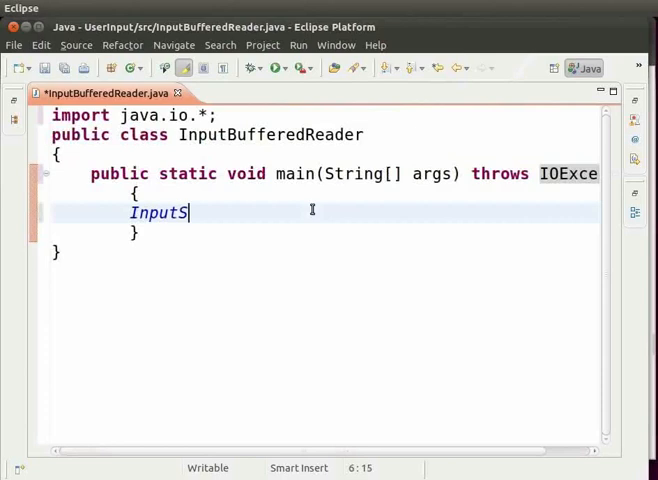
type("treamReader")
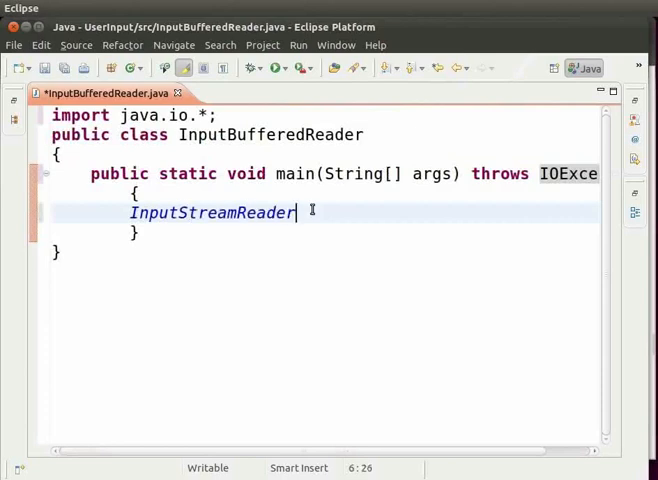
type("ir")
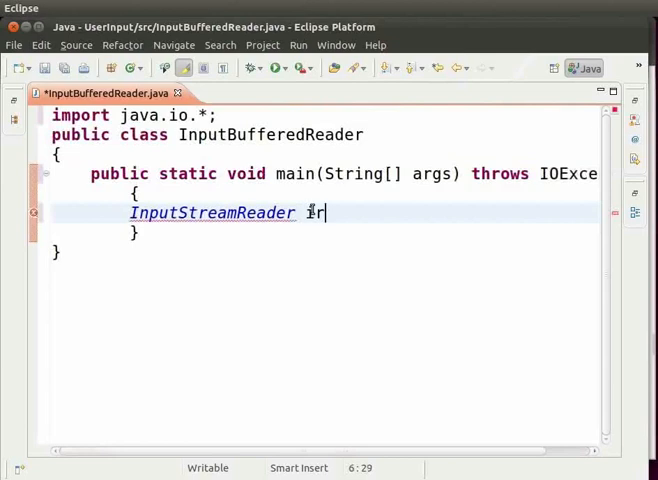
type("s")
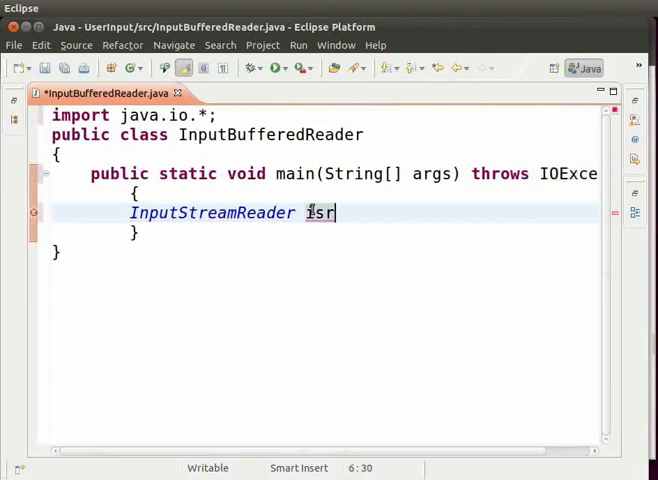
type("= ne")
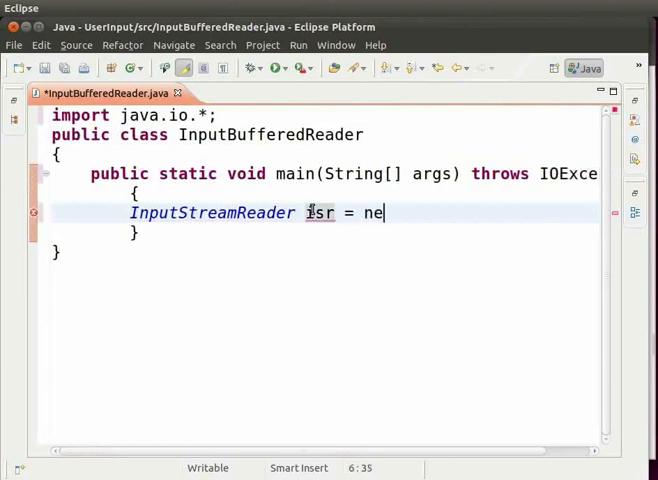
type("w I")
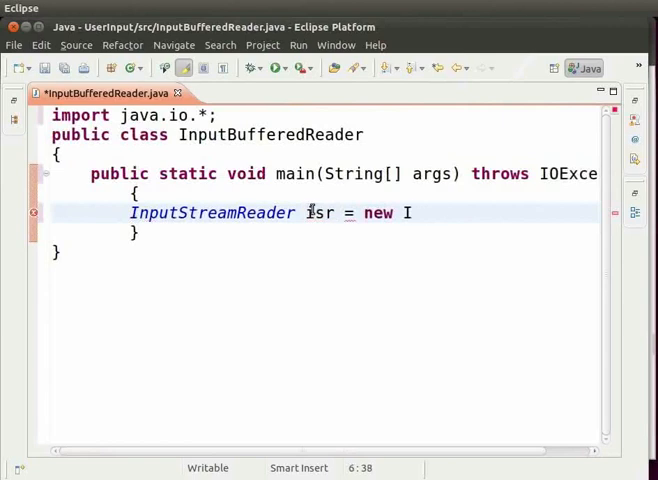
type("nputStreamR")
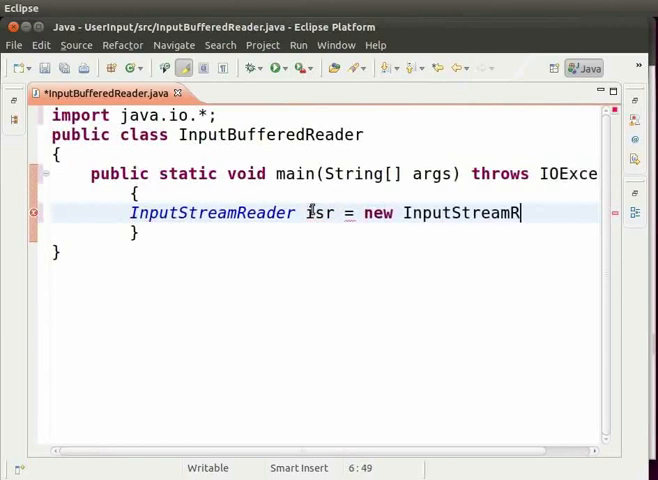
type("eader()")
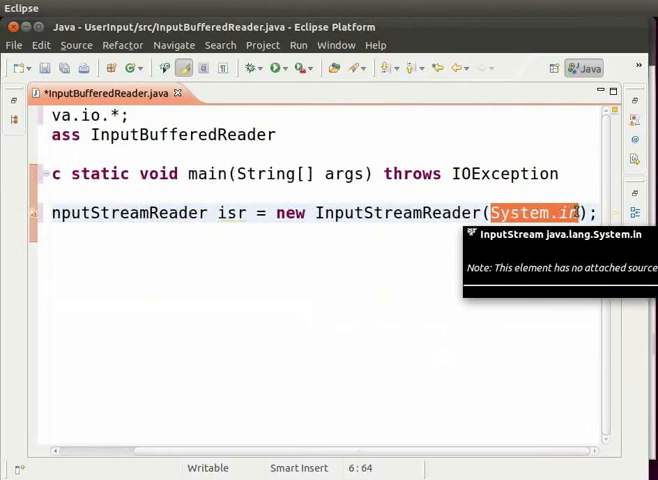
mouse_move(178, 224)
type("Buffered")
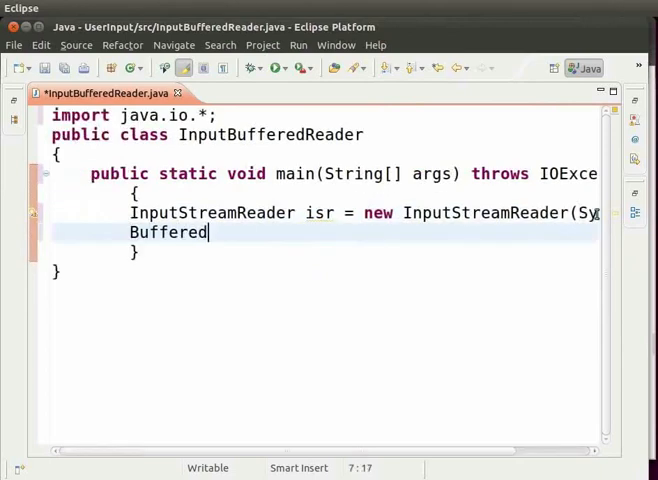
- Write BufferedReader br=new BufferedReader(isr) on the next line of main
type("Reader")
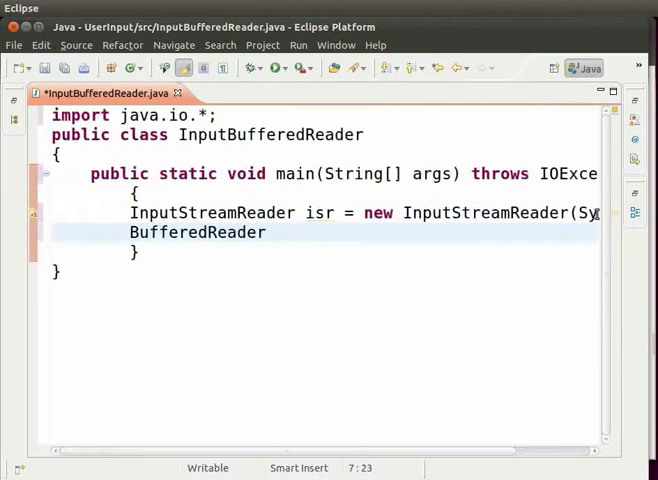
type("br=")
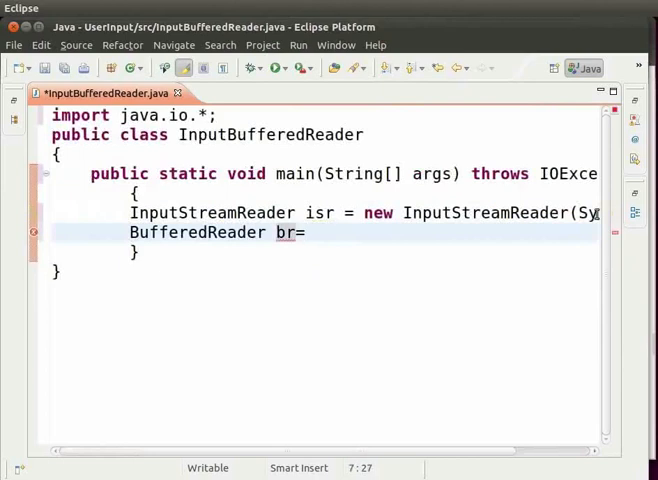
type("new Buff")
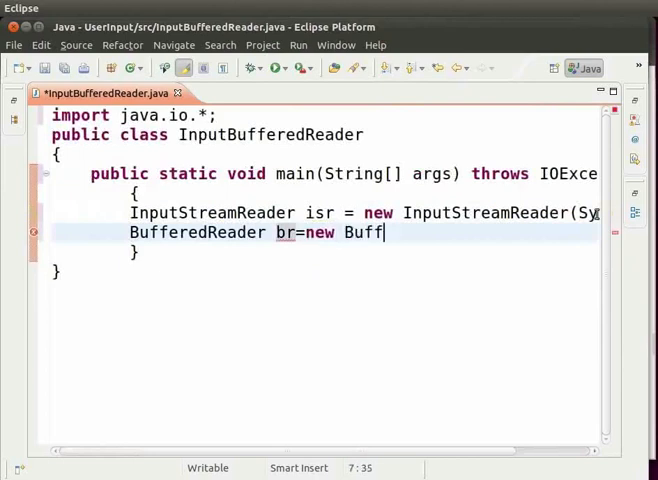
type("eredReader")
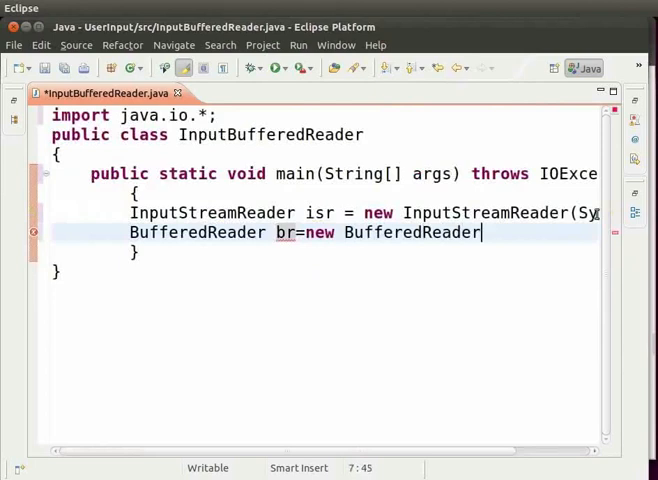
type("()")
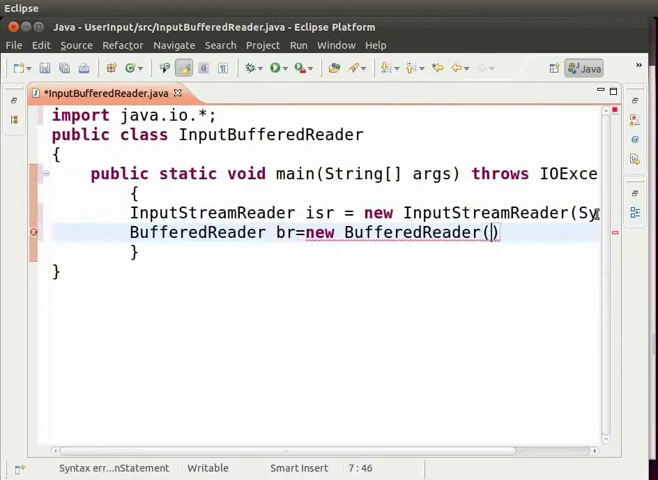
type("isr")
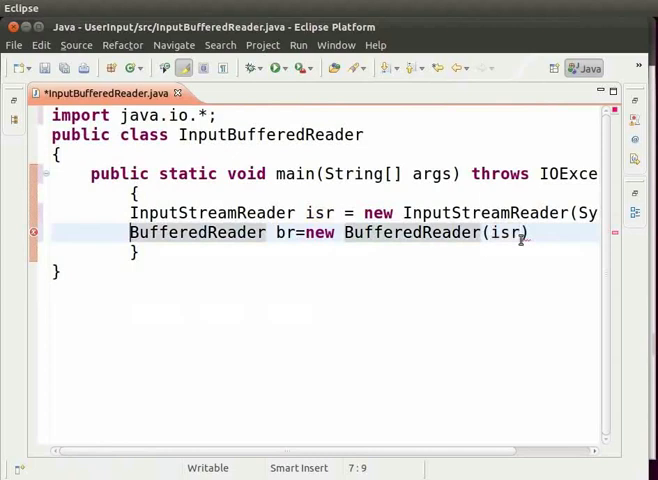
mouse_move(296, 240)
type(";")
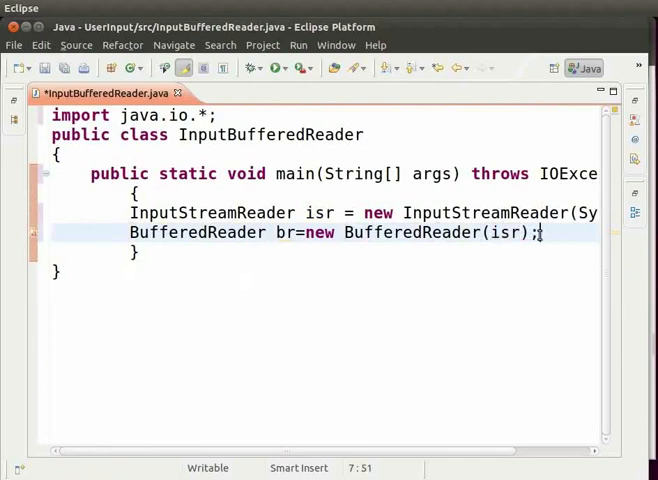
mouse_move(464, 196)
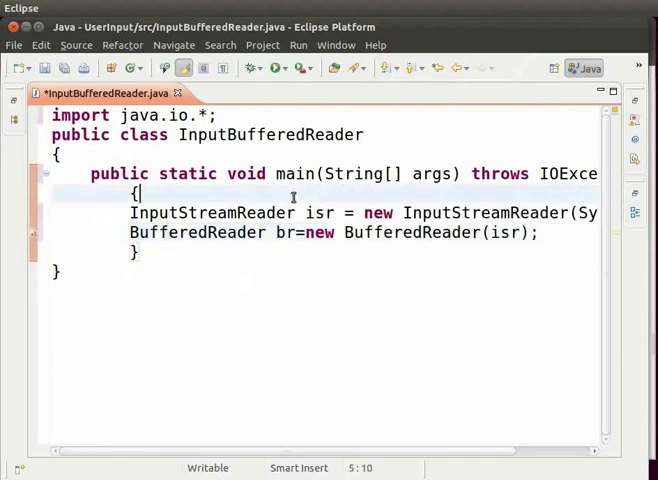
- Declare String str; as the first line inside main
type("Stri")
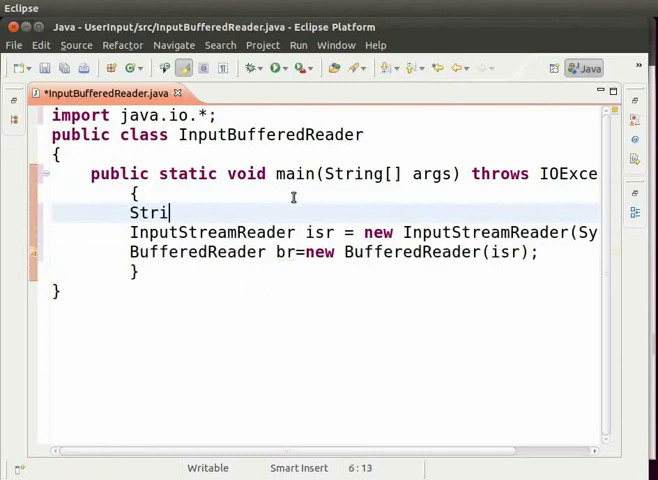
type("ng str;")
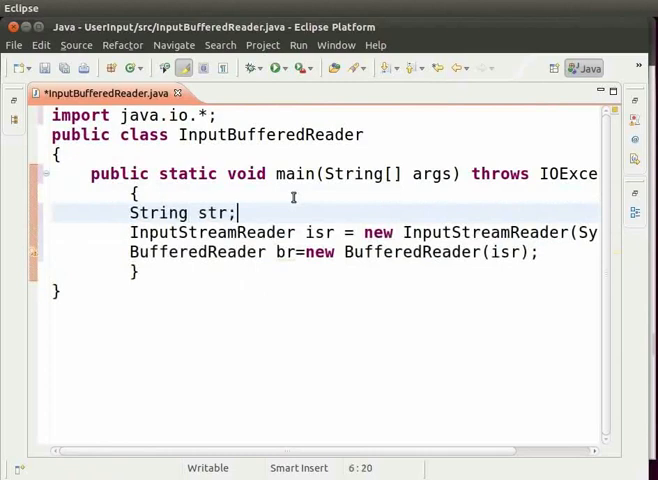
mouse_move(596, 232)
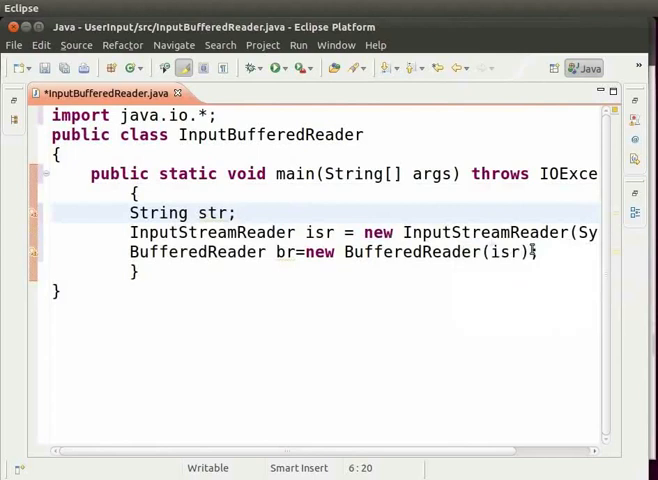
- Add System.out.println("Enter your name"); inside main
key("Return")
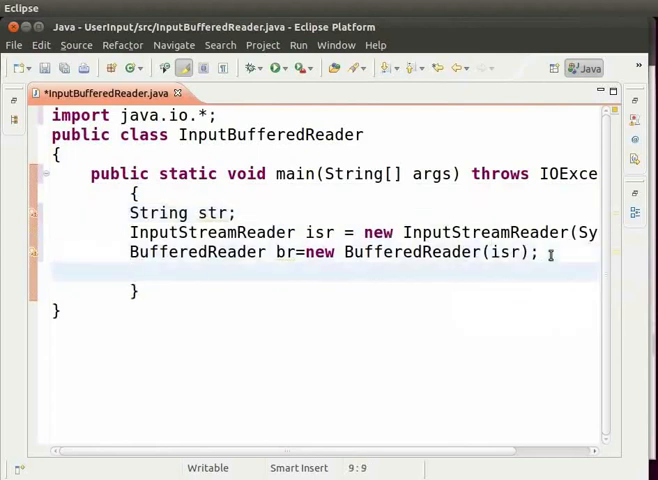
type("System.out.p")
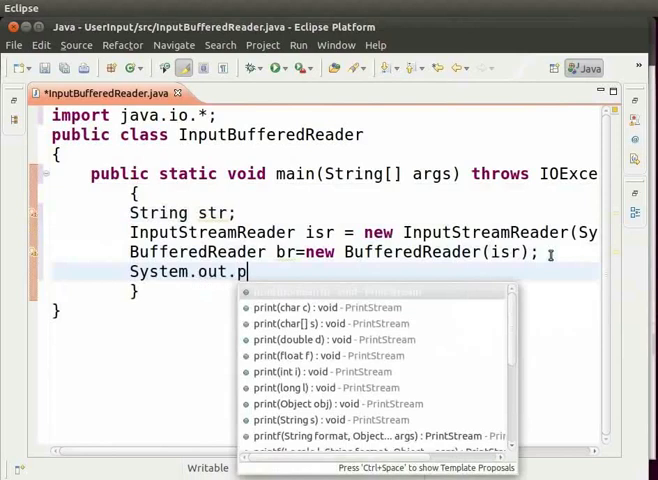
type("rintln(\"\")")
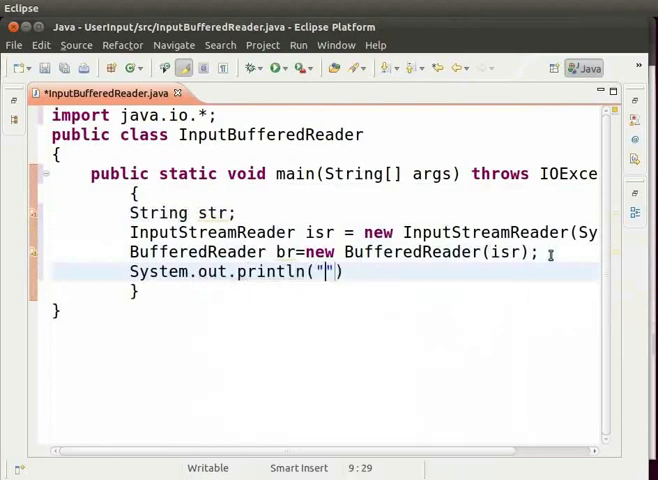
type("Enter your name")
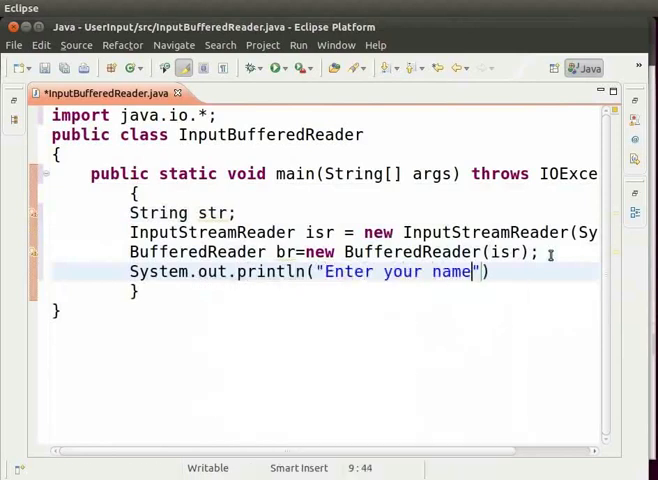
type(");")
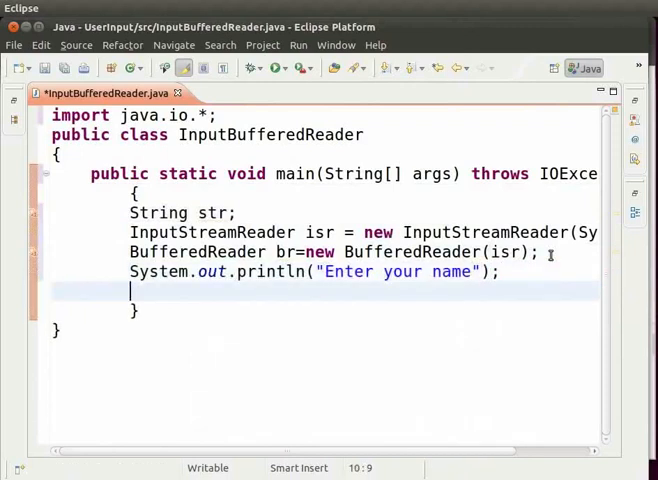
- Add str=br.readLine(); to read the entered name, picking readLine from content assist
type("str")
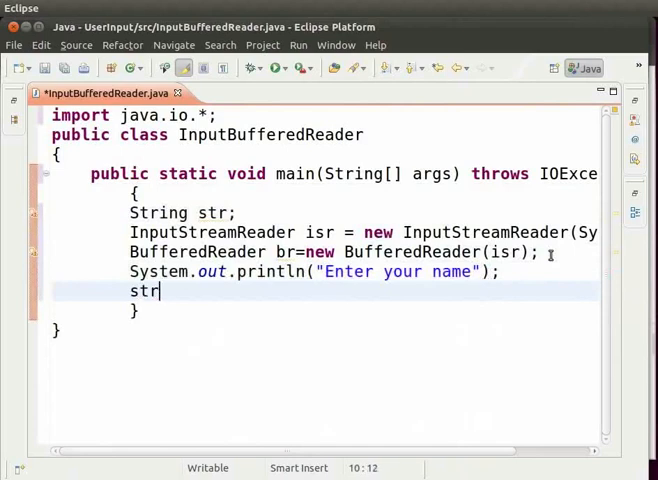
type("=")
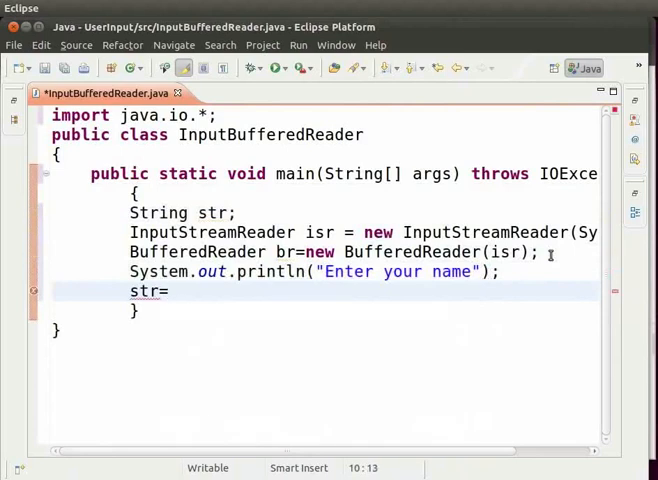
type("br.readLine()")
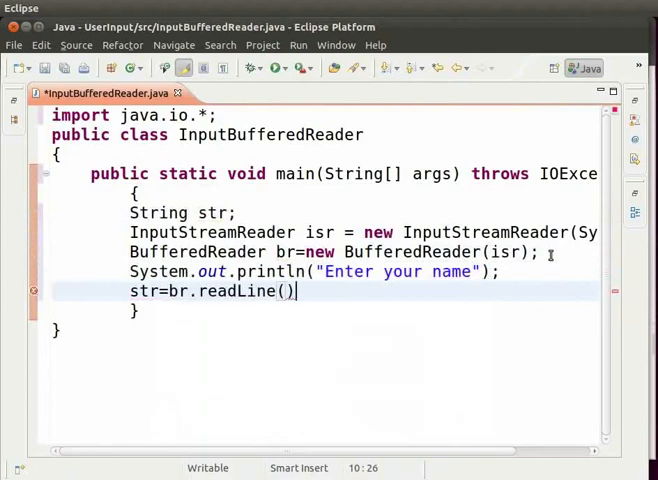
type(";")
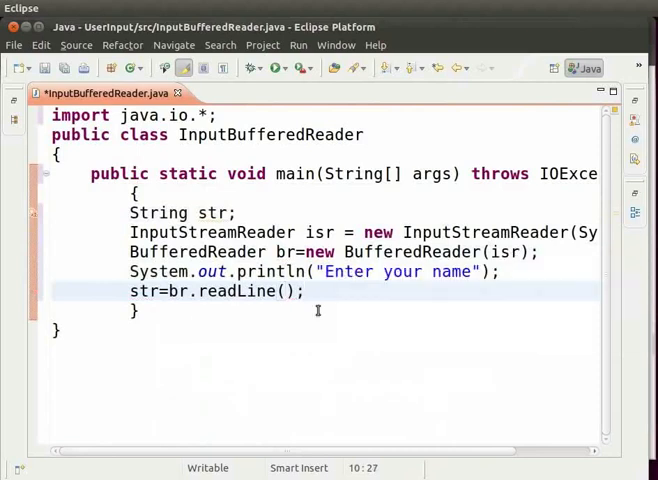
double_click(240, 292)
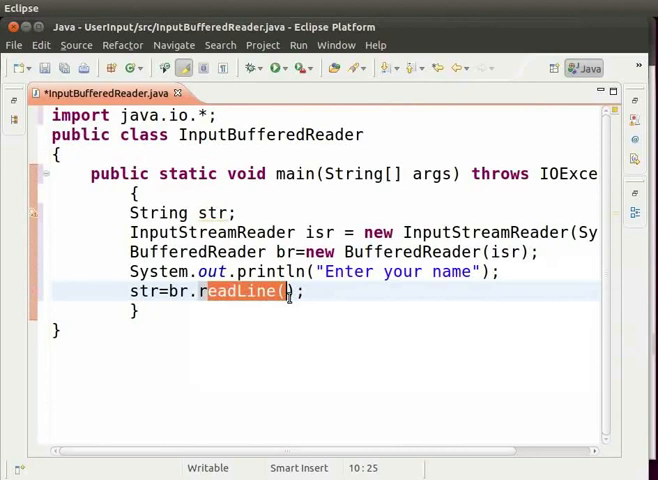
mouse_move(276, 216)
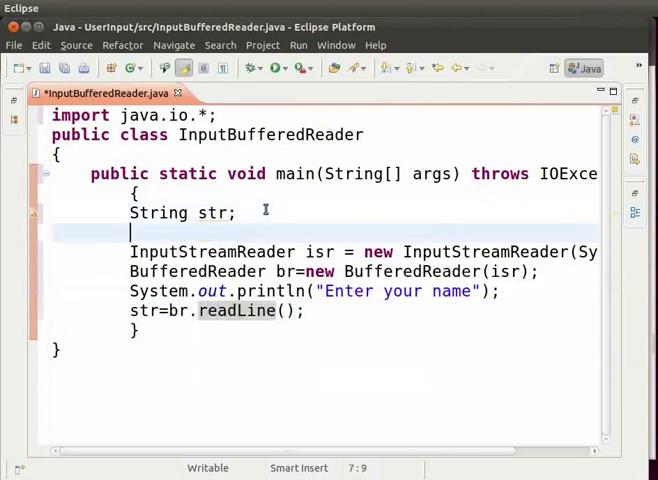
- Declare int n and str1, and print the prompt "Enter your age"
type("int n;")
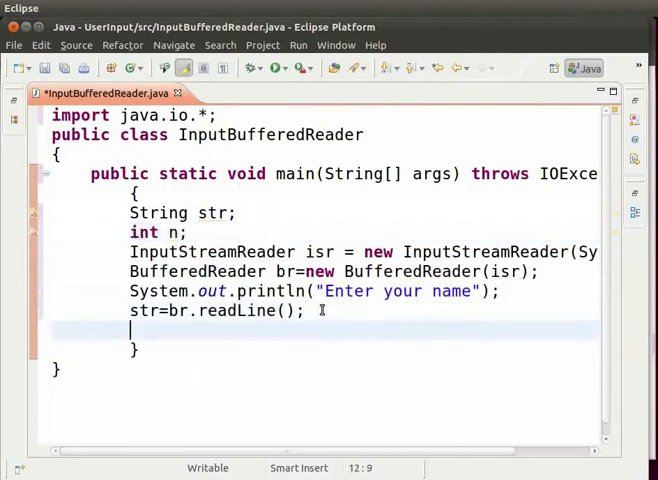
type("Sy")
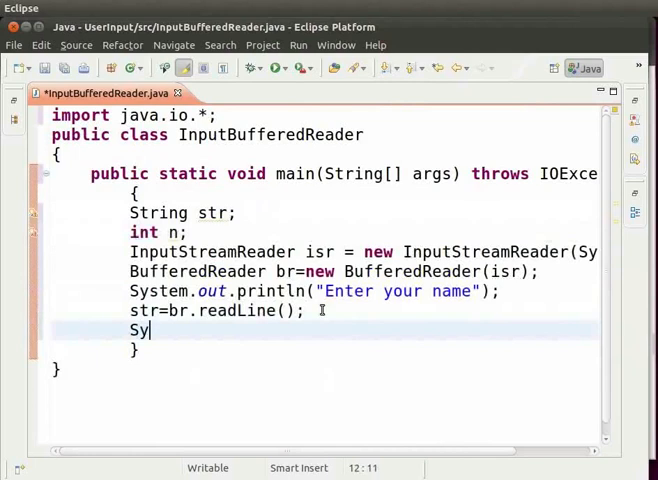
type("stem.out.")
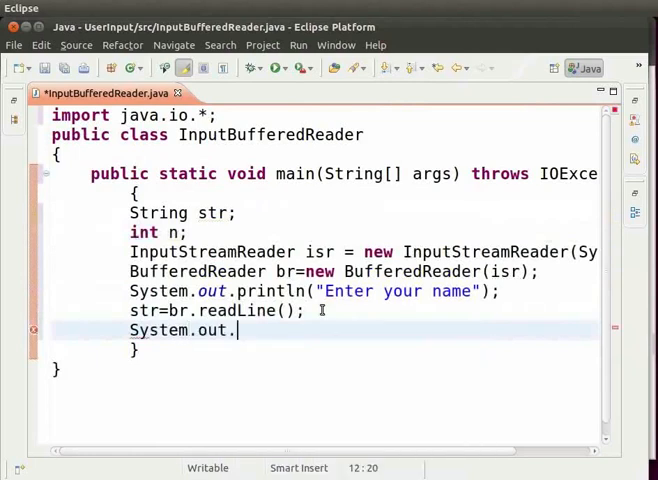
type("println()")
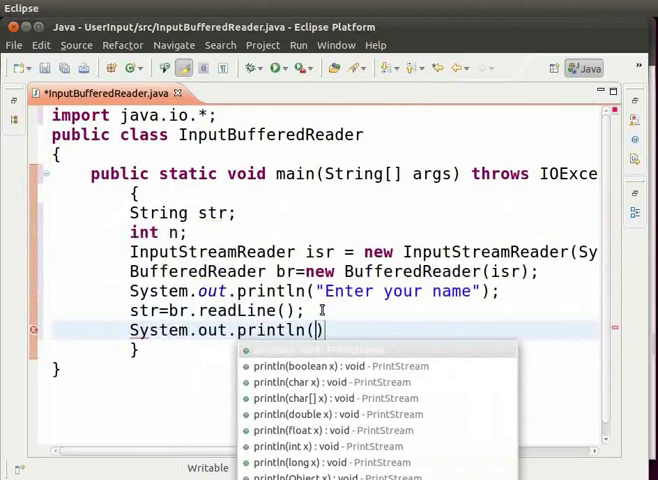
type("Enter your age\"")
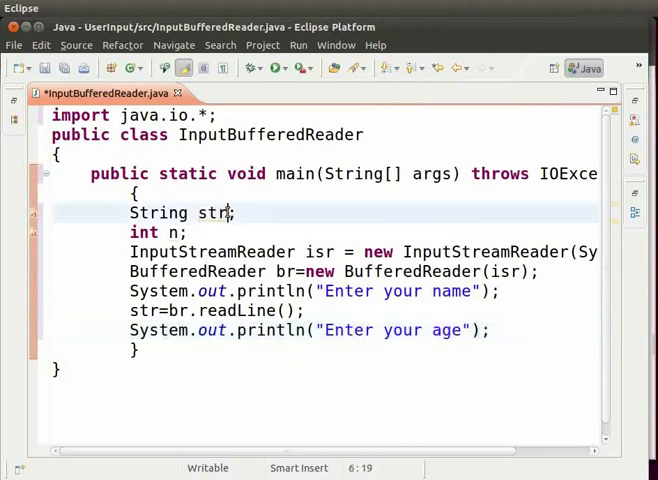
type(",str1")
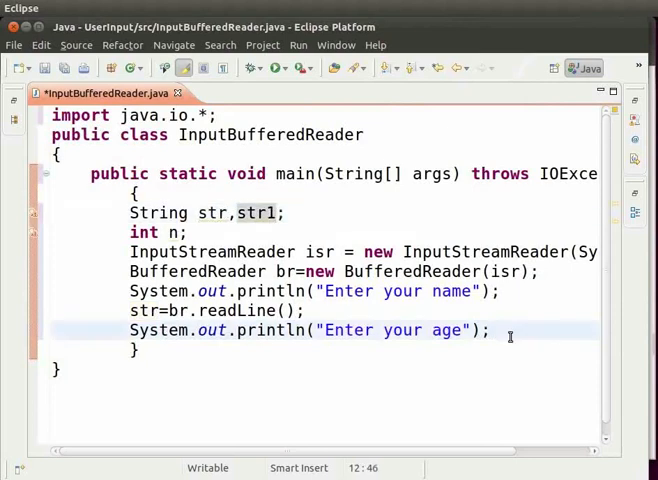
- Read the age into str1 with str1=br.readLine();
type("str1")
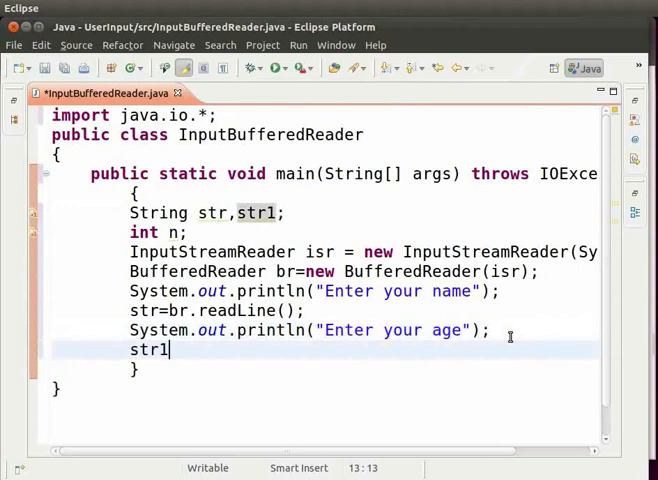
type("=br.")
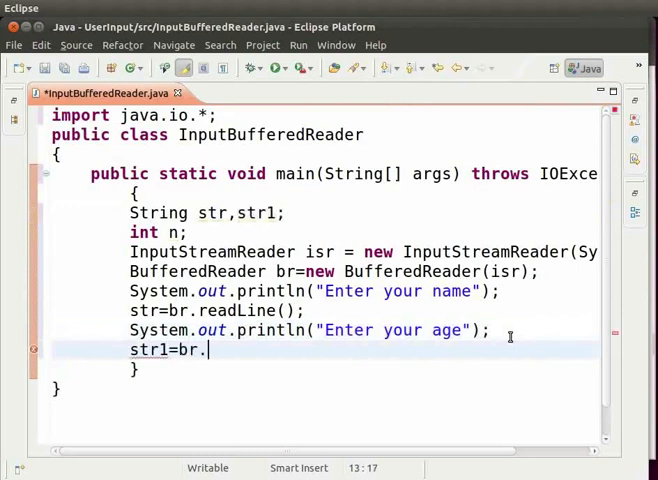
type("readLine")
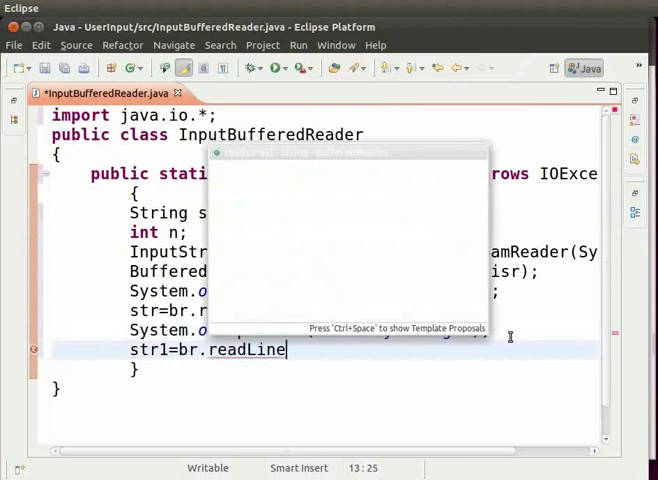
type("();")
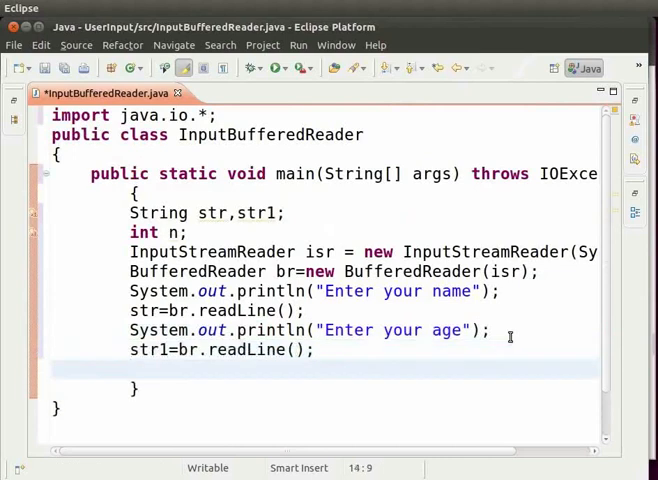
- Convert the age with n=Integer.parseInt(str1);
type("n=")
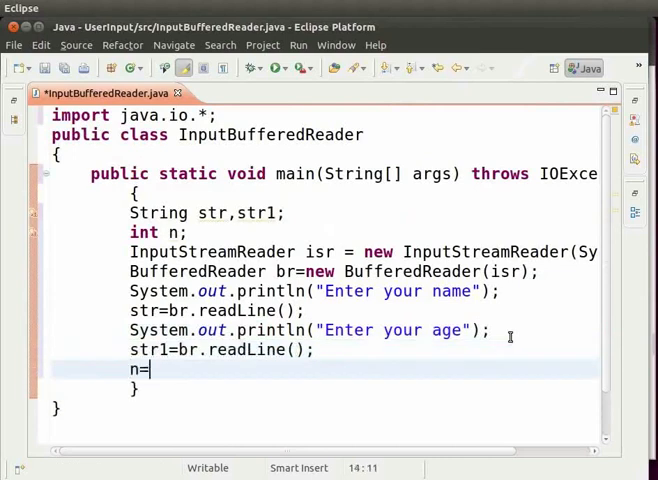
type("Inte")
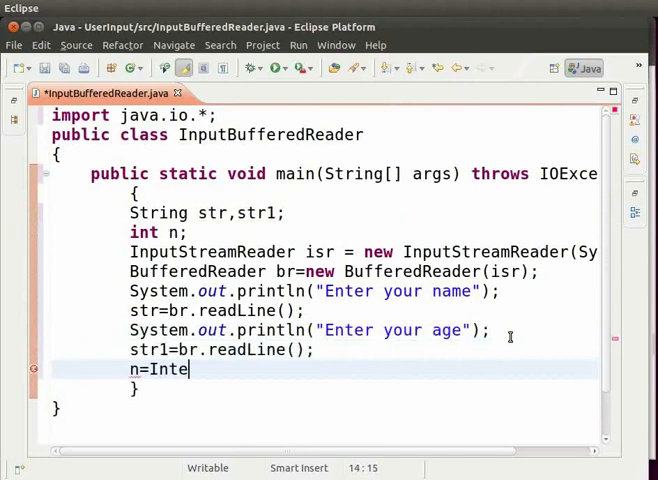
type("ger")
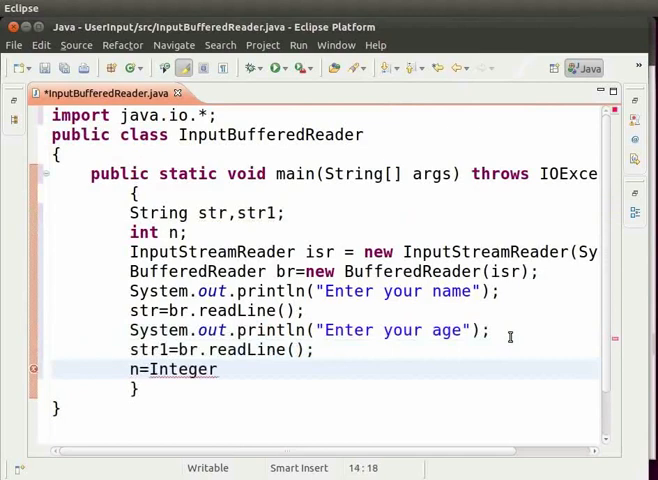
type(".parse")
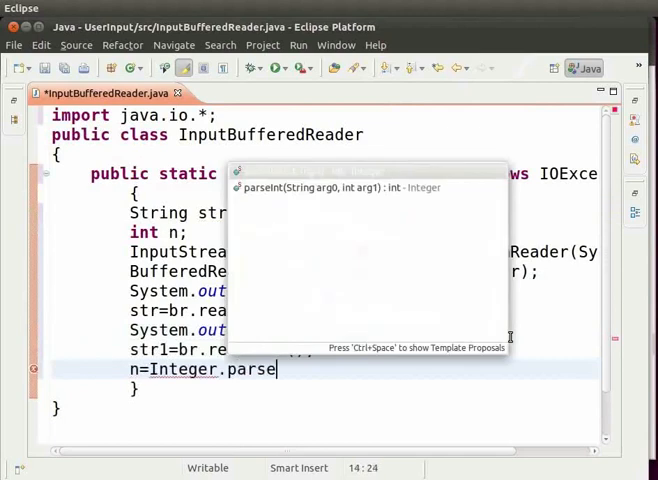
type("Int")
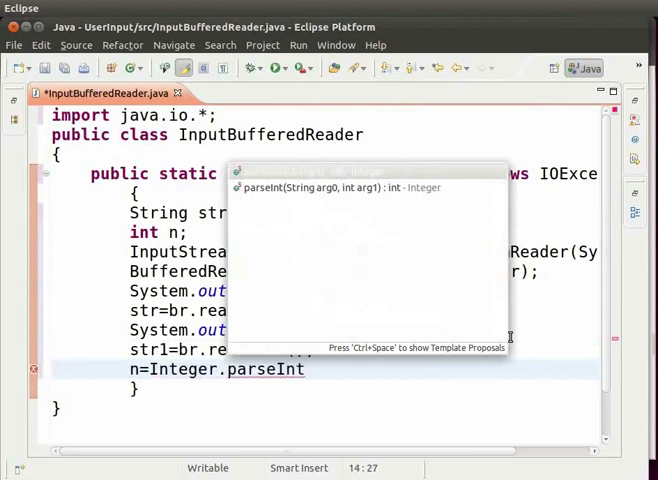
type("(str1")
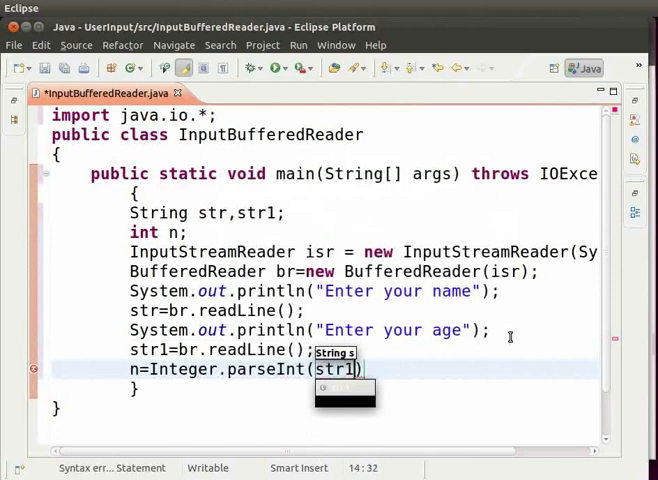
type(";")
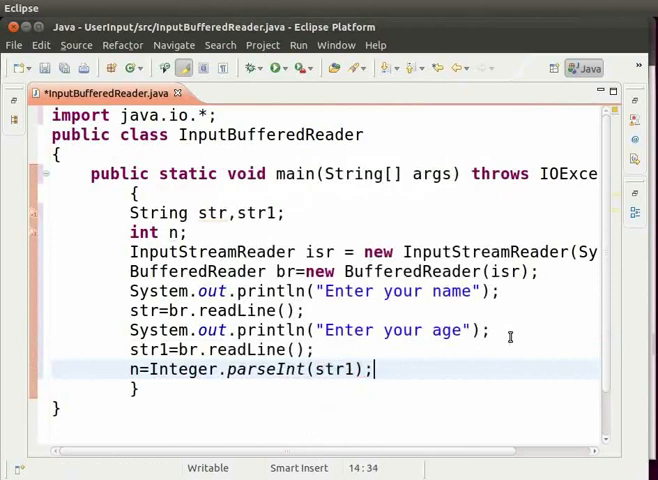
mouse_move(32, 396)
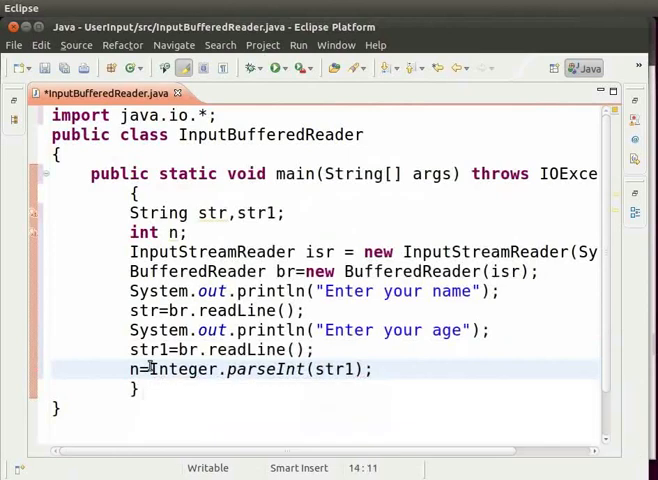
double_click(186, 368)
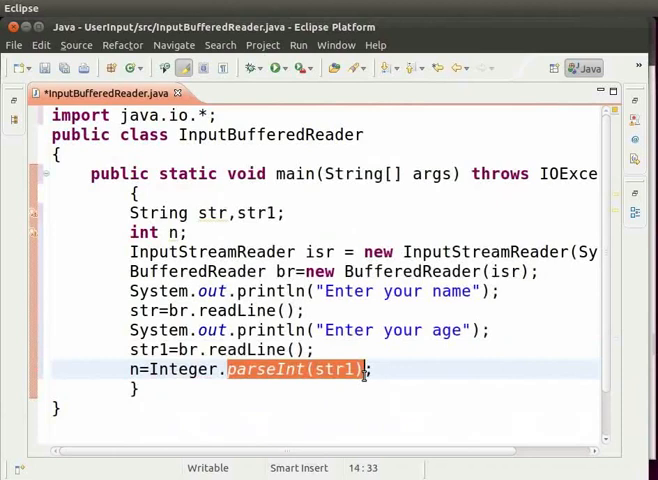
- Add System.out.println("The name is " + str); after the parseInt line
left_click(376, 368)
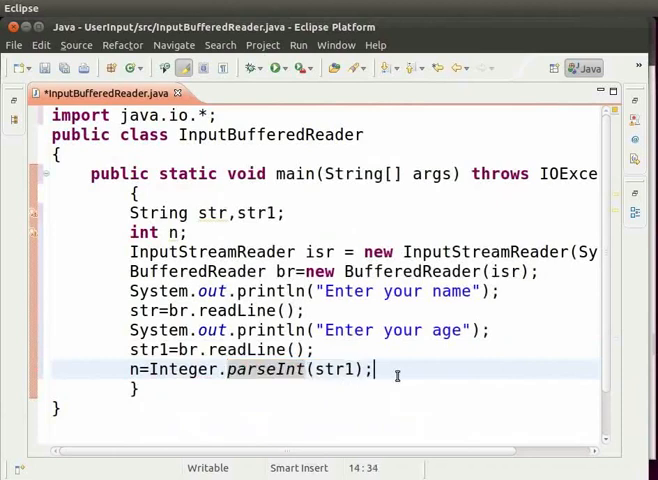
type("S")
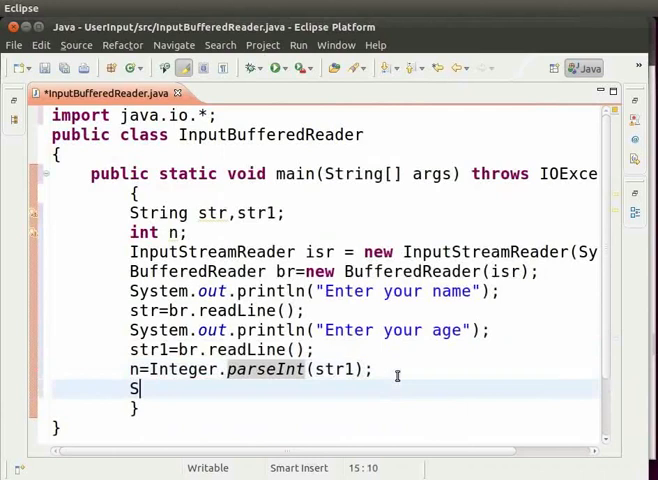
type("System.out.println(\"The")
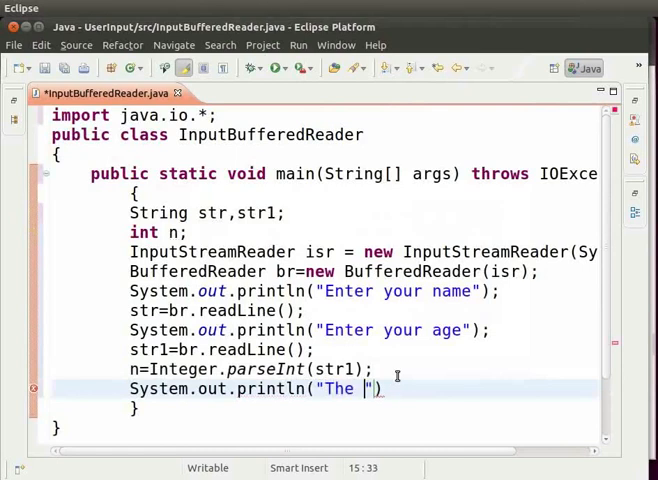
type("name is")
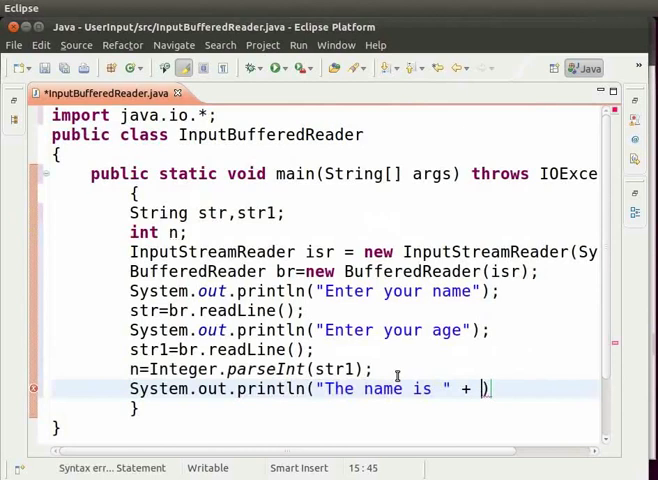
type("str")
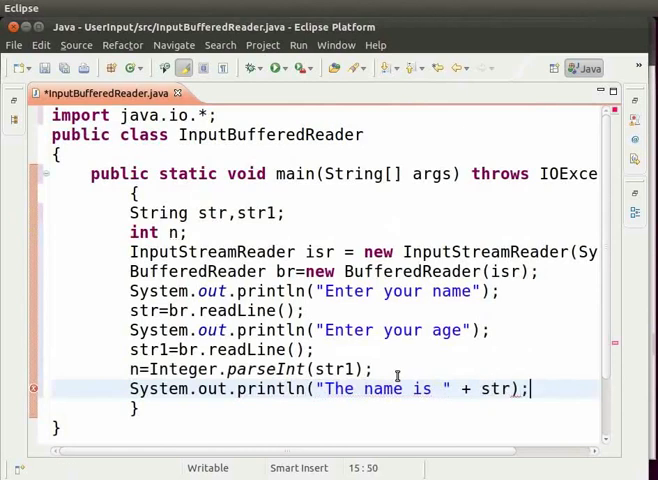
- Add System.out.println("The age is " + n); and save the class file
type("Syste")
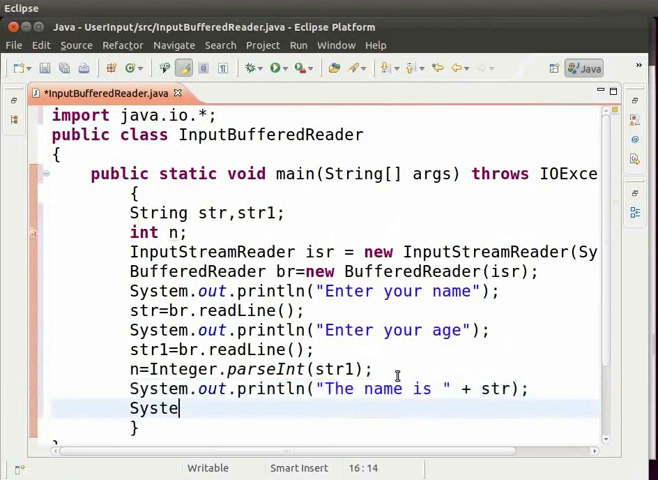
type("m.out.println(\"The age is \"")
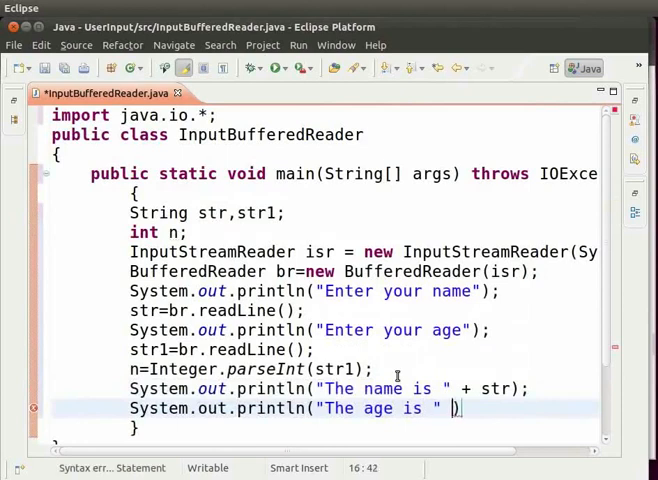
type("+ n")
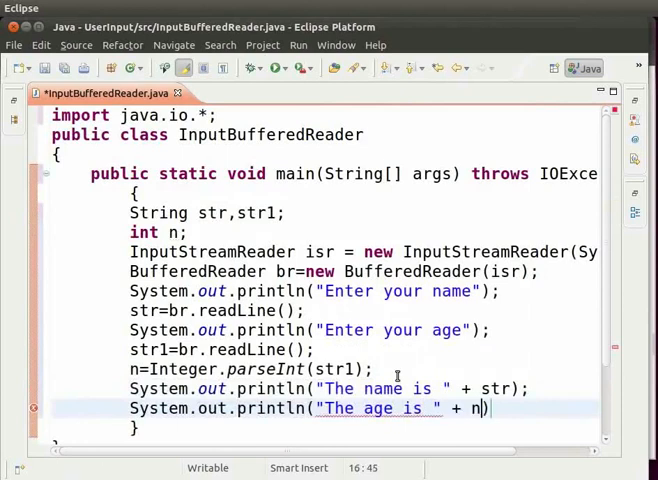
type(");")
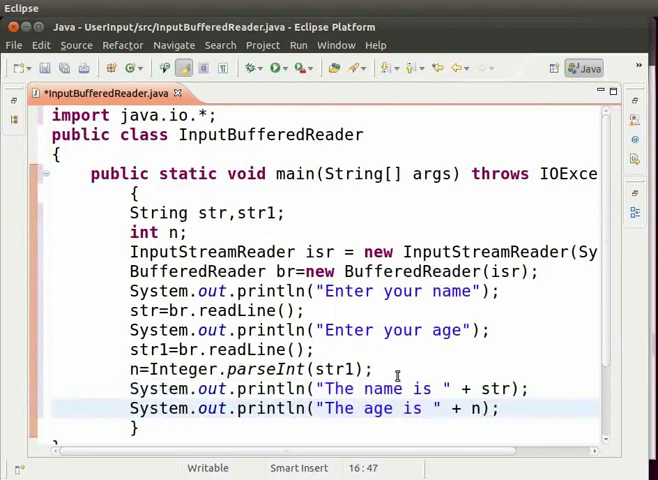
key("ctrl+s")
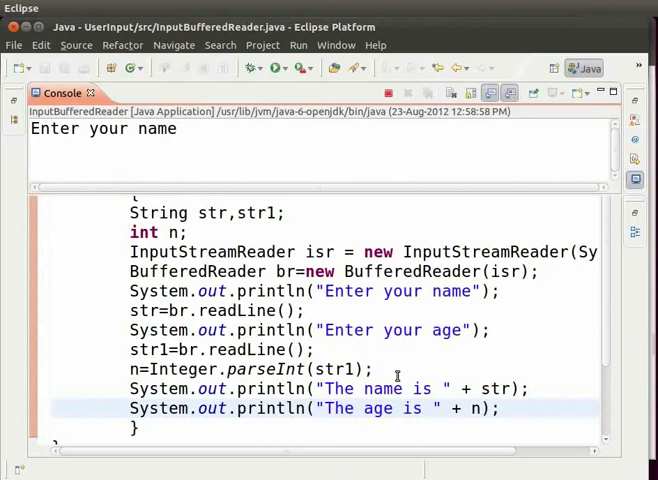
- Answer the console name prompt with Ramu, then enter 20 at the age prompt
type("R")
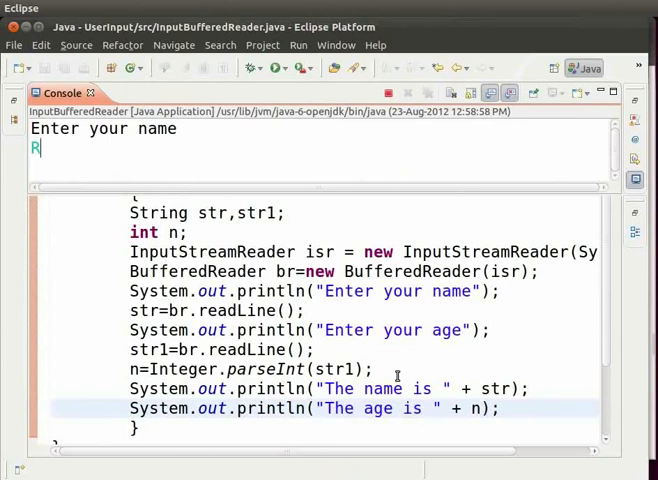
type("amu")
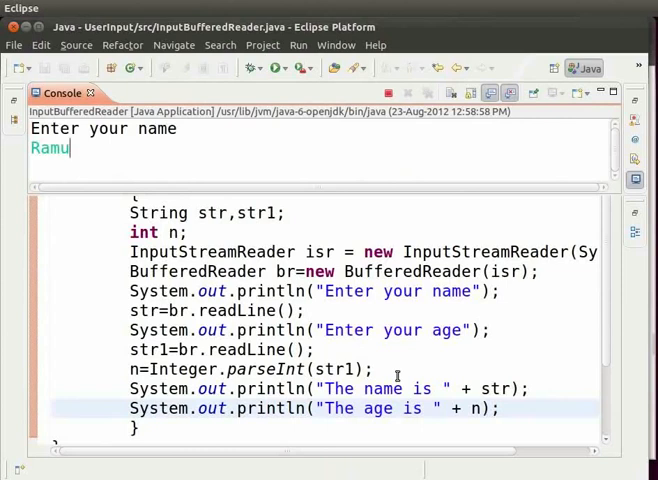
key("Return")
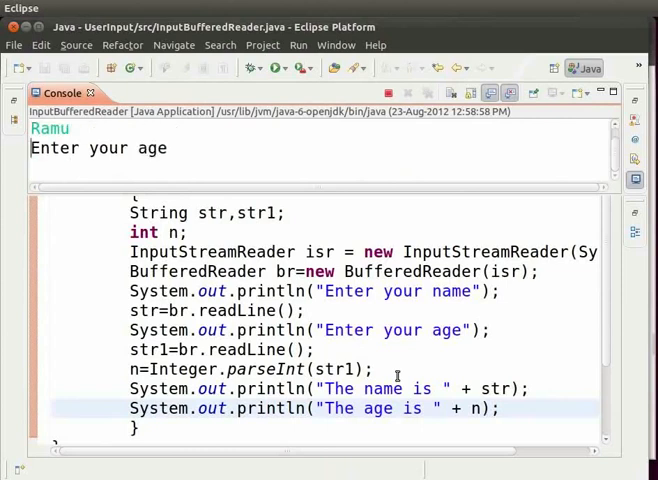
type("20")
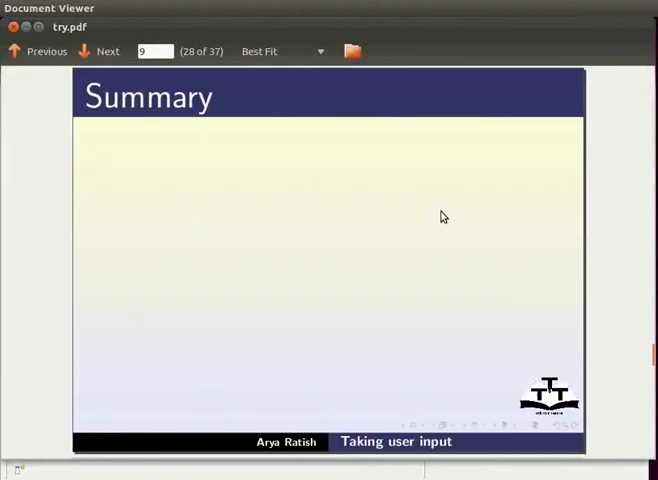
- Advance past the Summary and Assignment slides to page 34, About the Spoken Tutorial Project
left_click(100, 52)
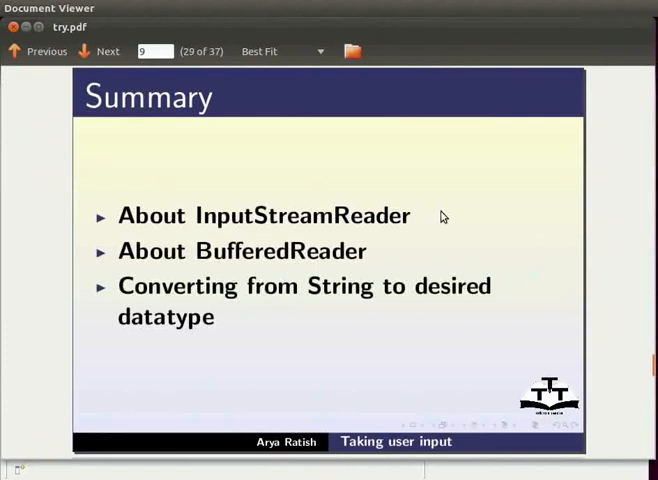
left_click(98, 52)
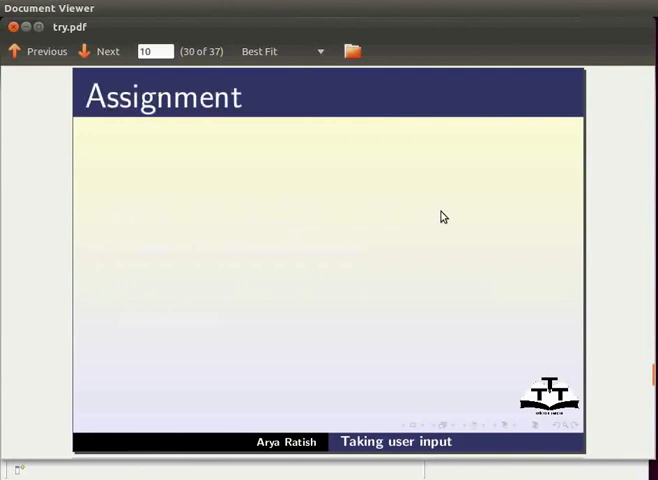
left_click(100, 52)
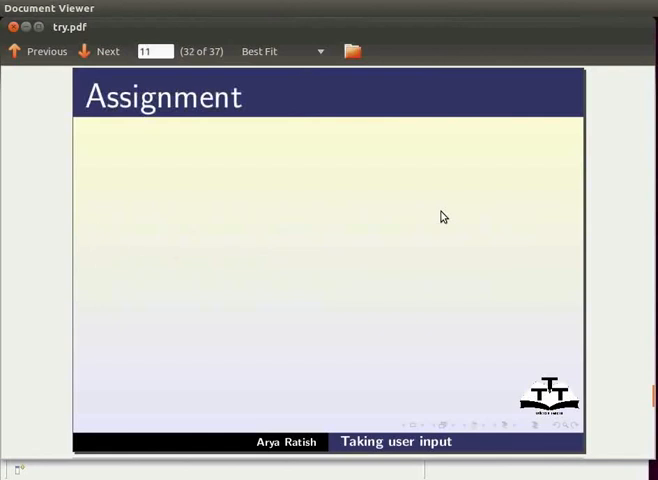
left_click(100, 52)
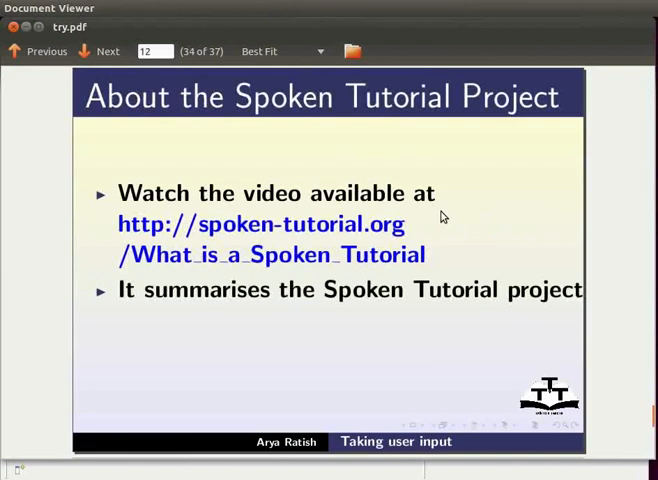
- Advance through the project and Workshops slides to the final Acknowledgements slide, page 37 of 37
left_click(96, 52)
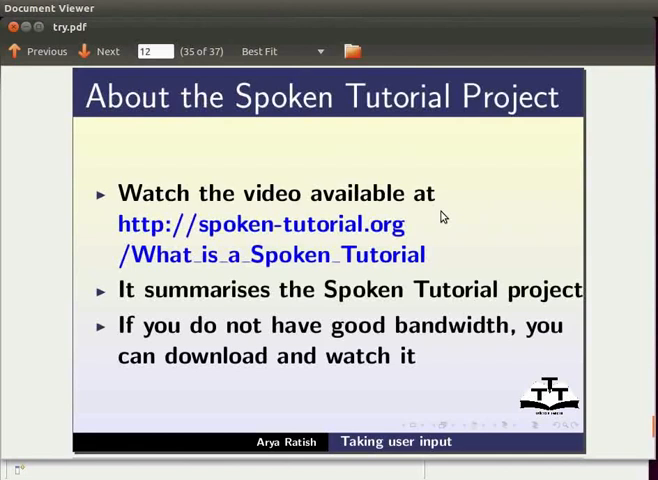
left_click(98, 52)
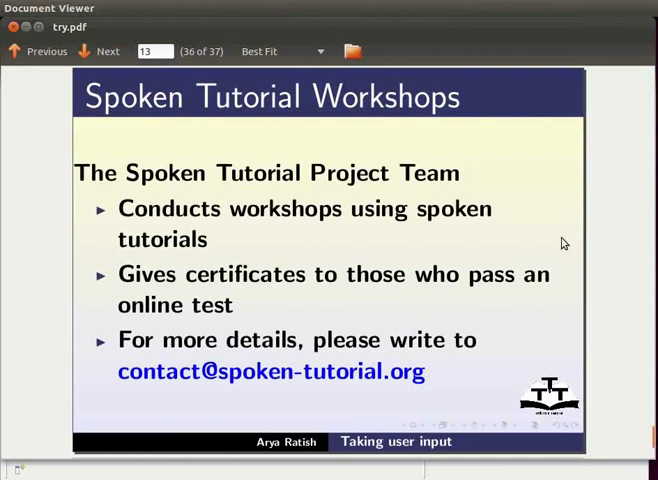
left_click(98, 52)
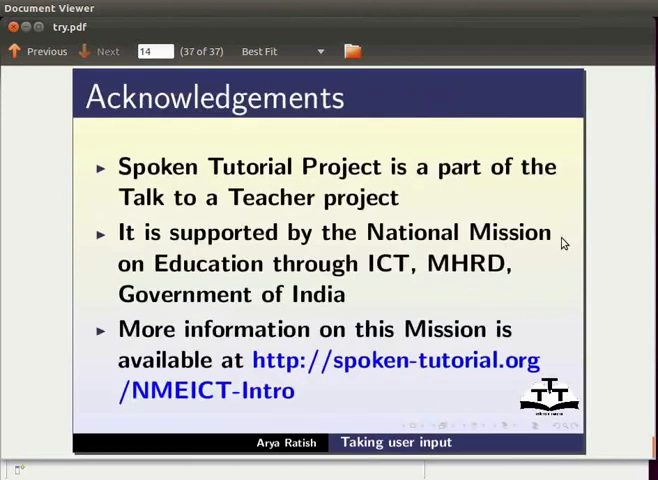